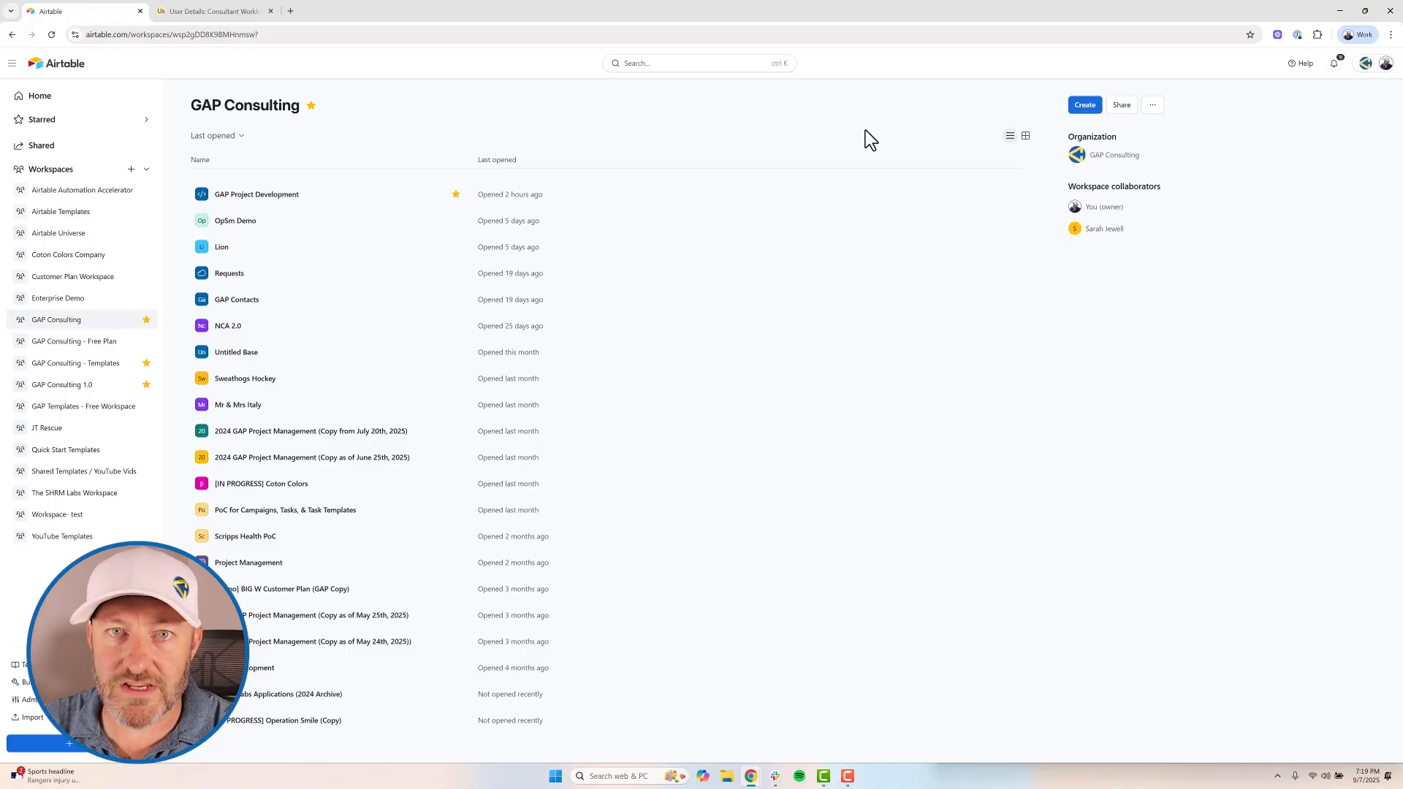
- Open the GAP Consulting 1.0 workspace and go to its settings page
click(215, 10)
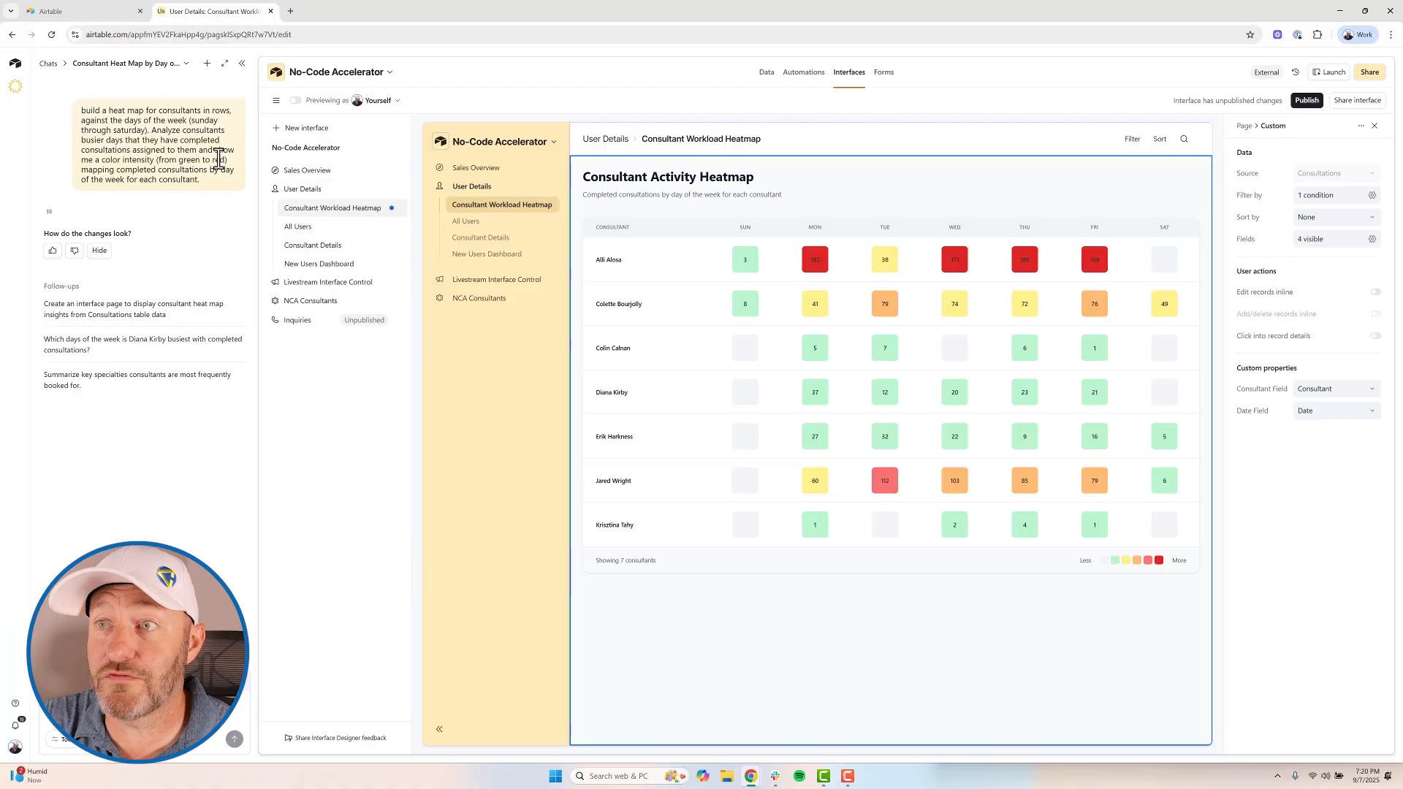
mouse_move(1101, 422)
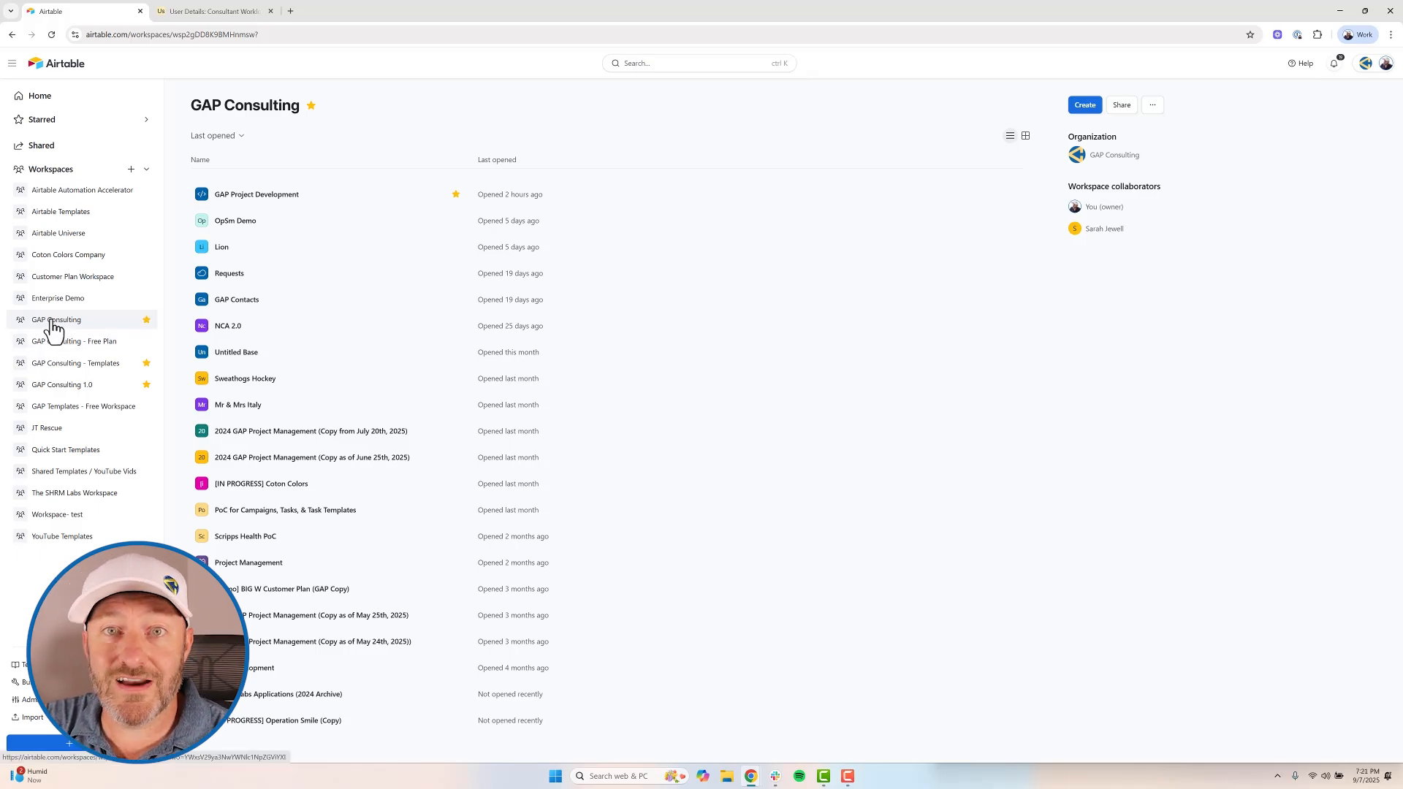
mouse_move(61, 380)
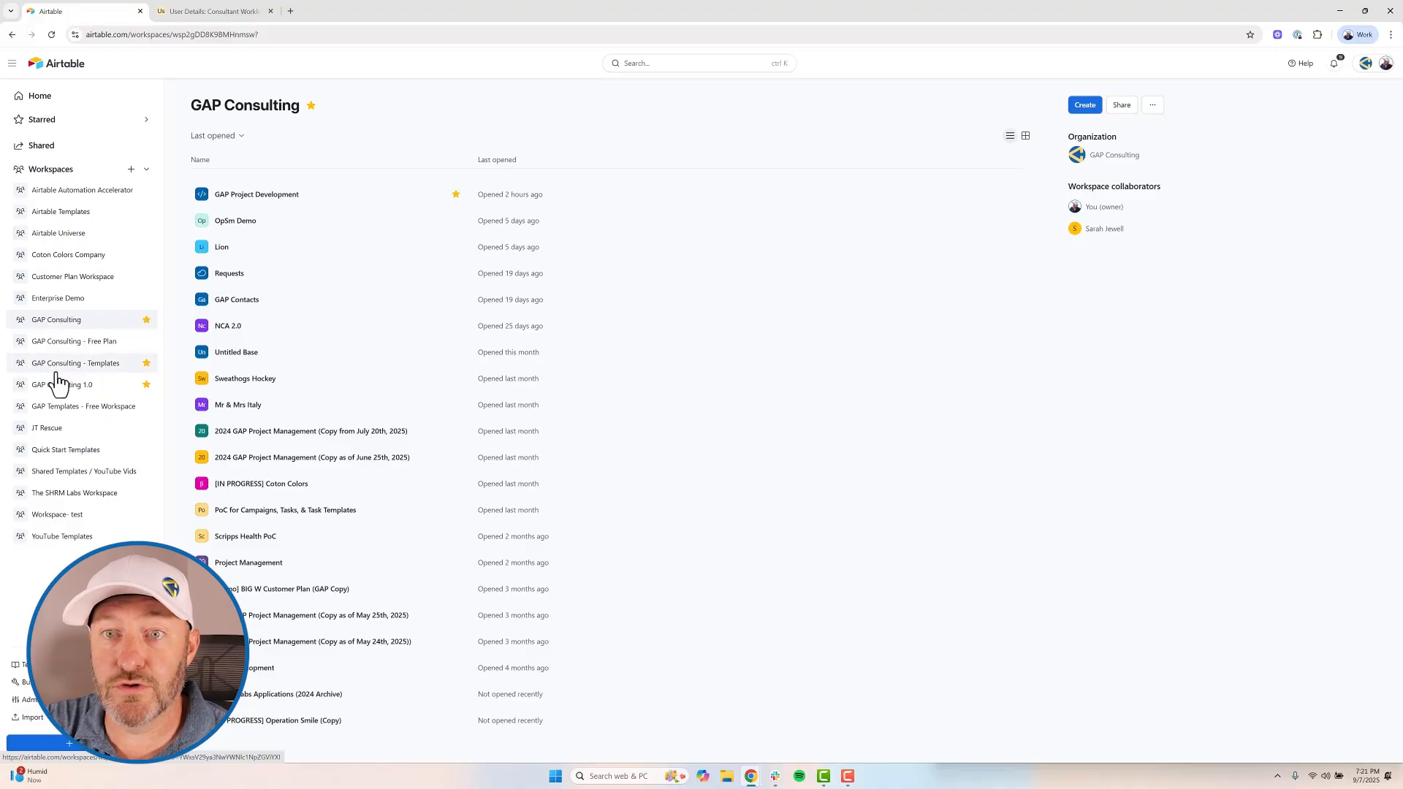
click(61, 384)
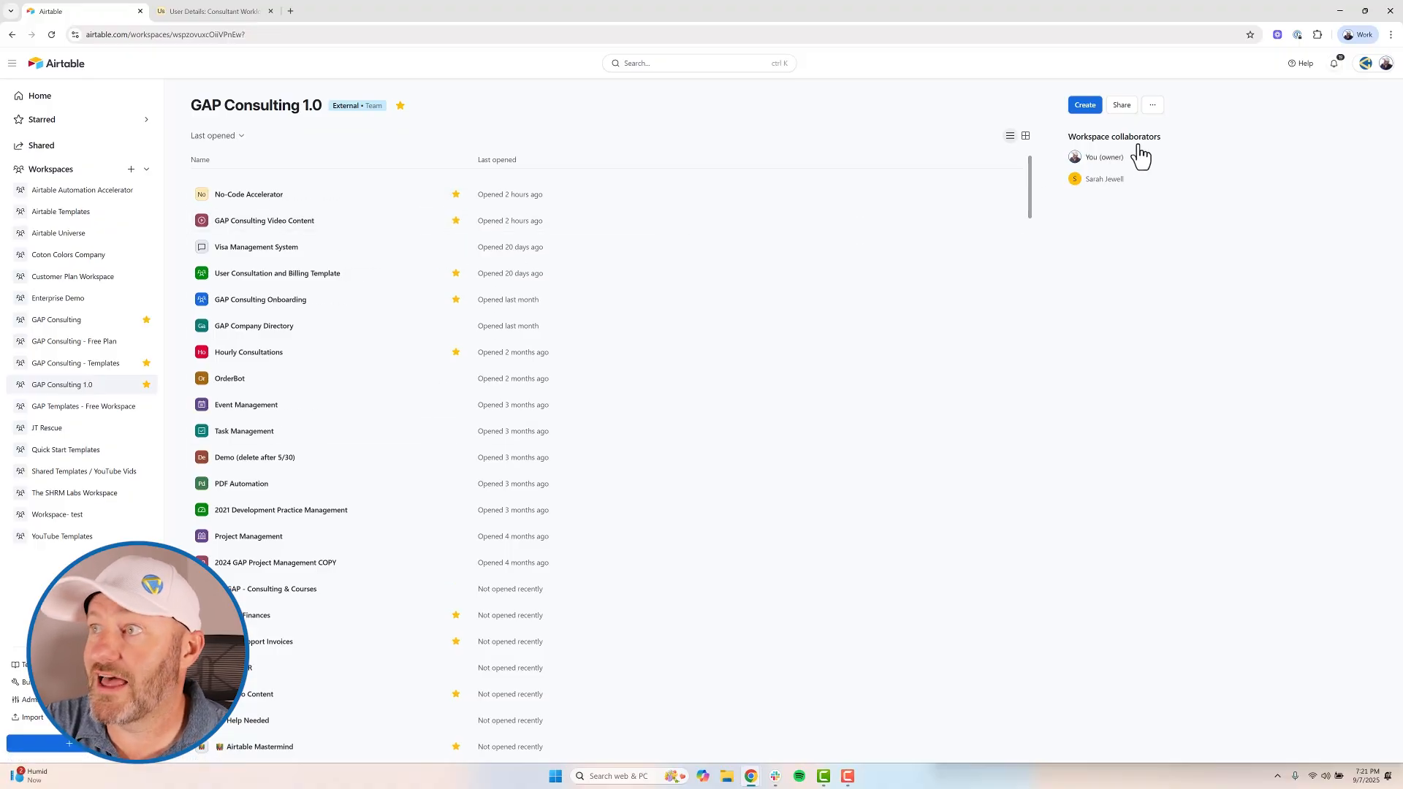
click(1153, 105)
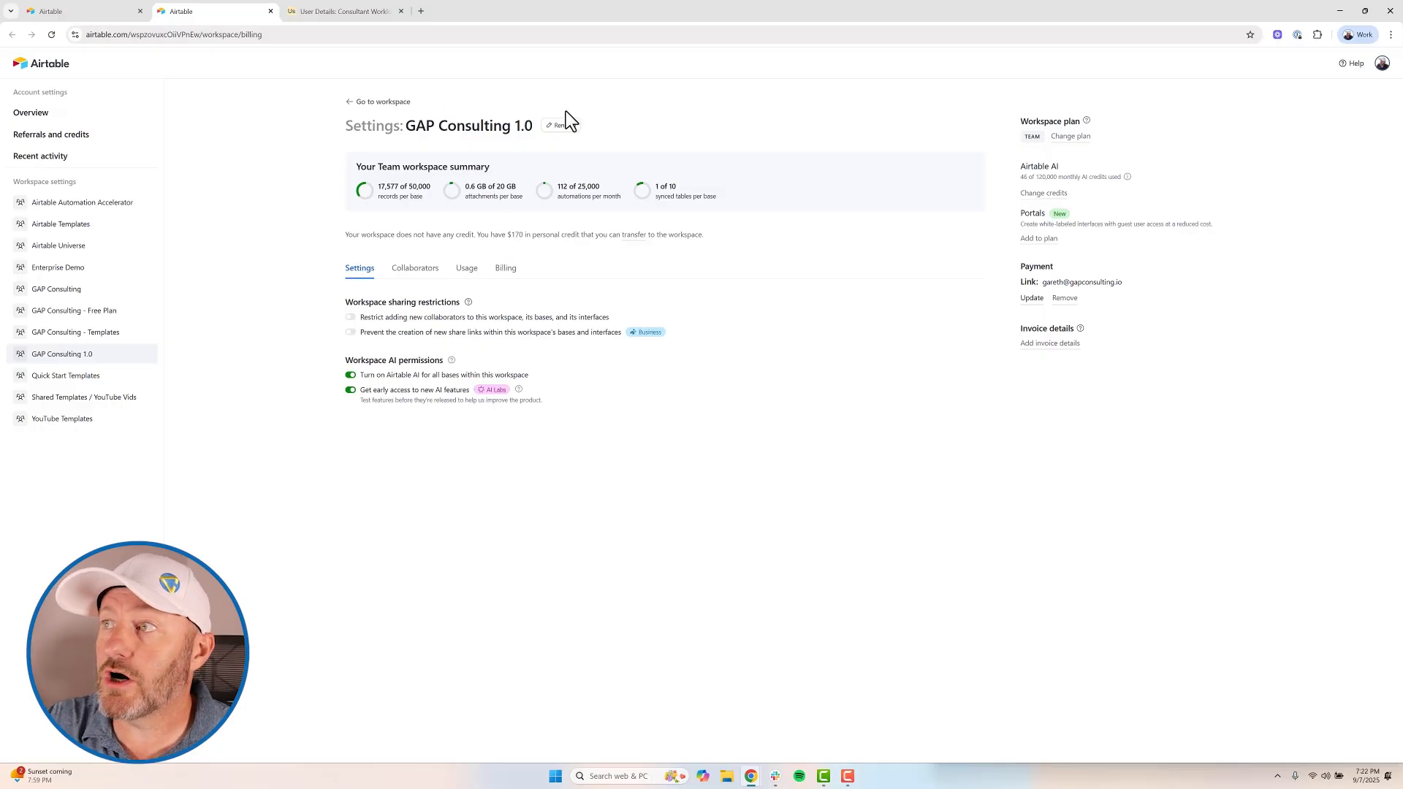
mouse_move(219, 202)
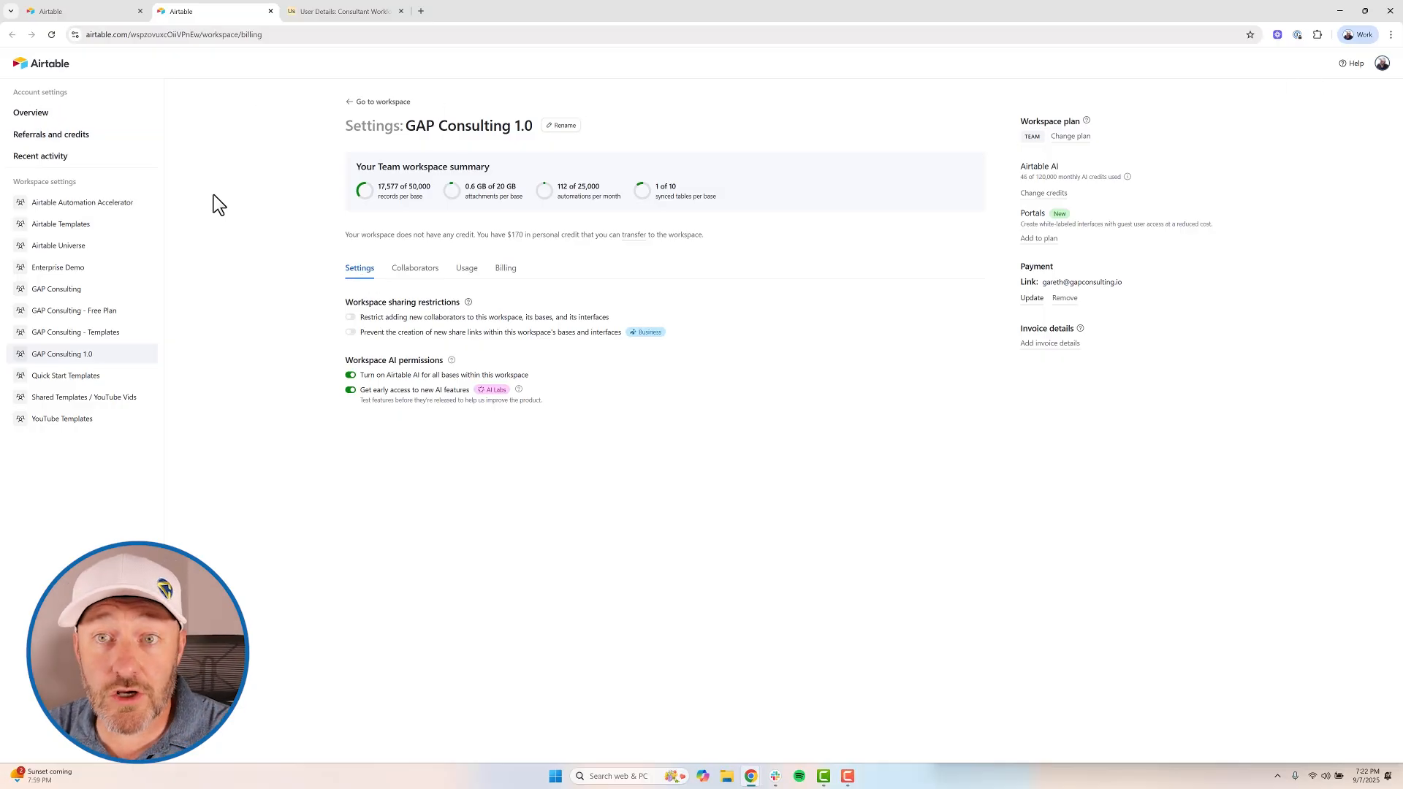
- Switch to GAP Consulting settings, return to the workspace and open the account menu
click(55, 288)
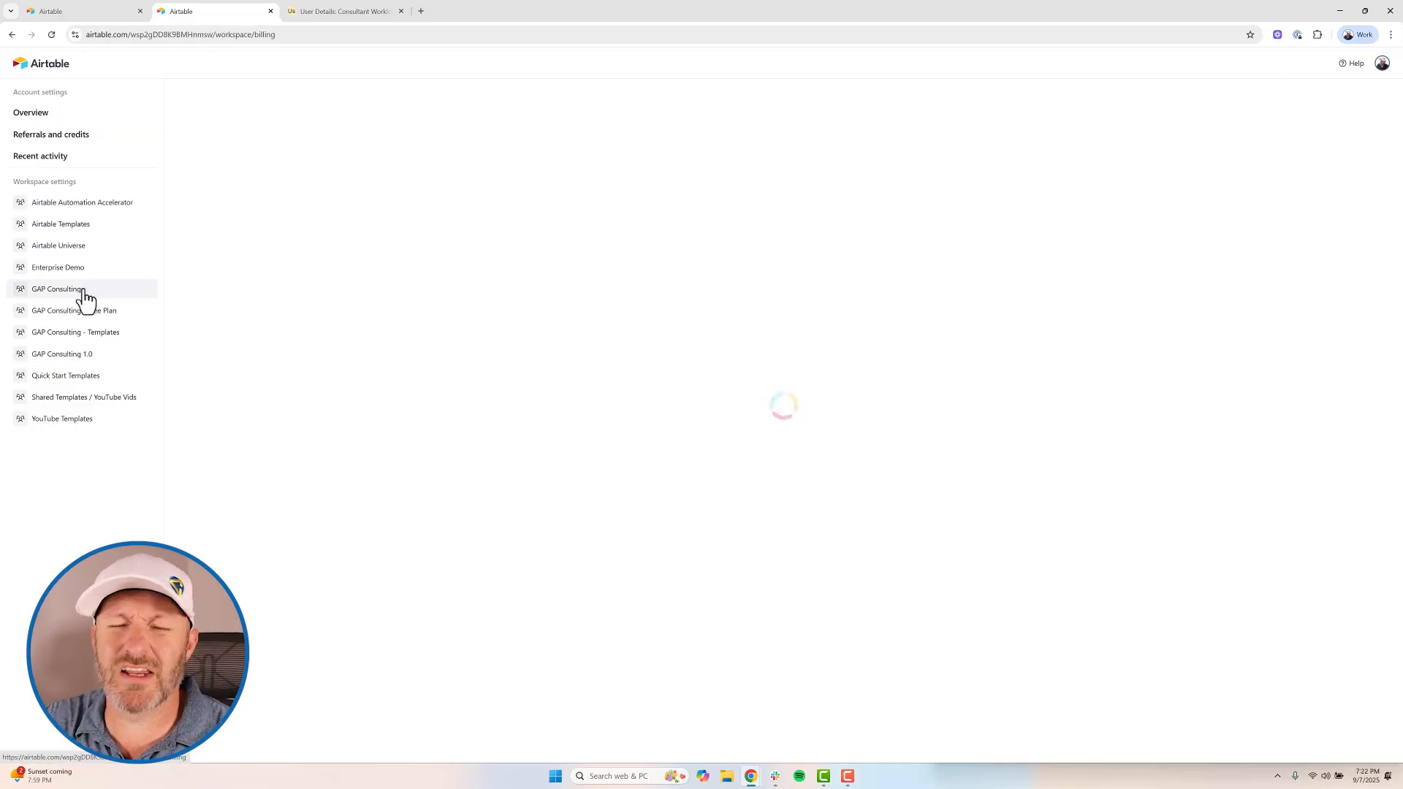
click(57, 289)
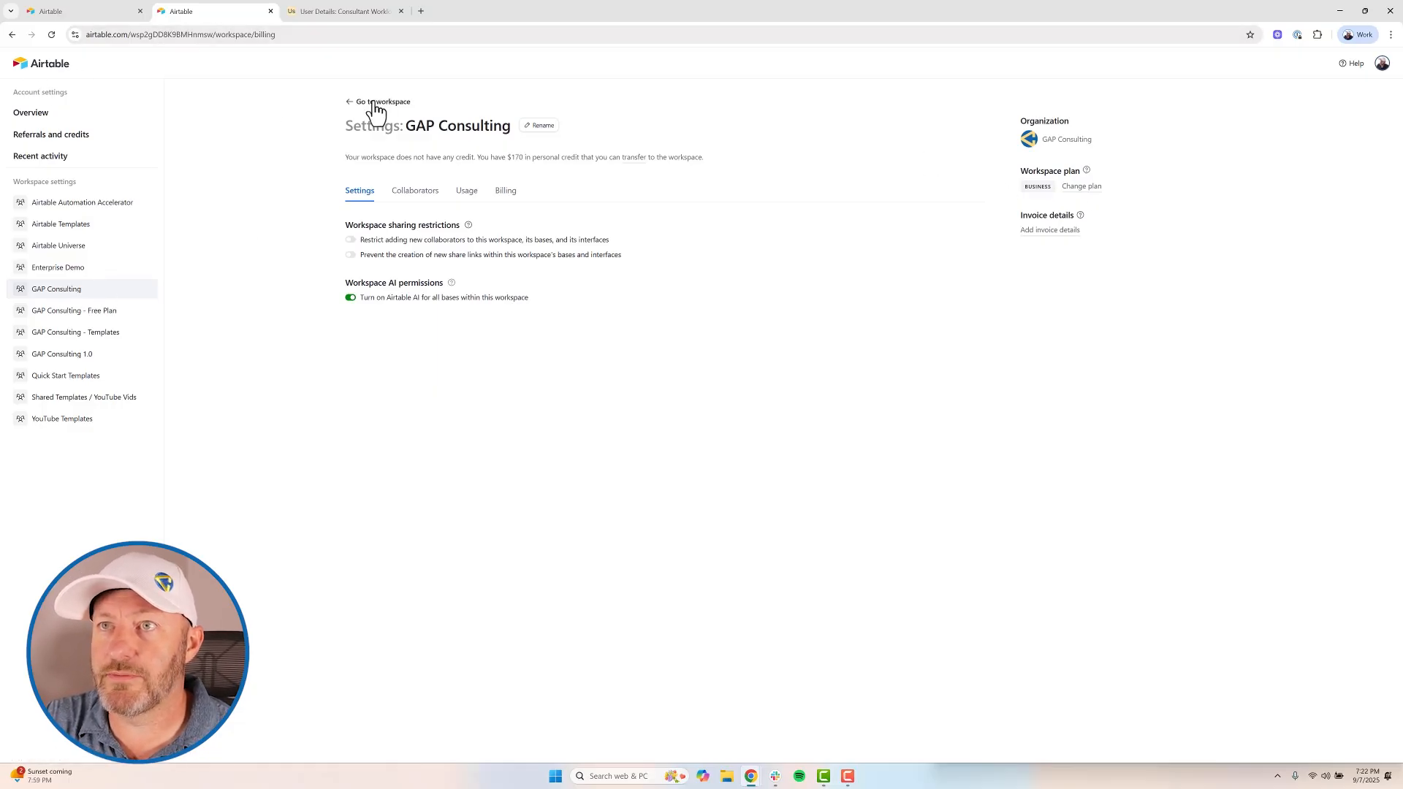
click(382, 101)
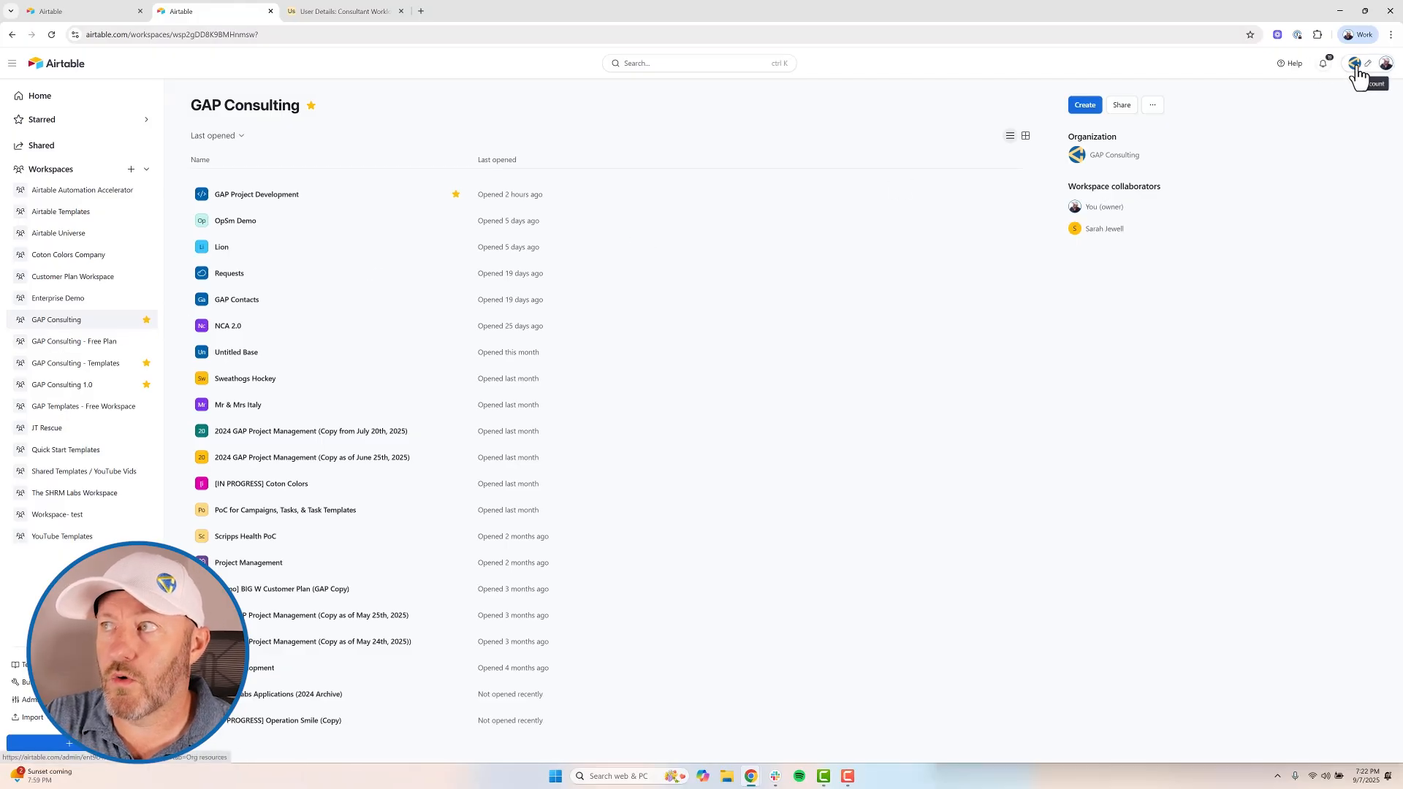
click(1385, 63)
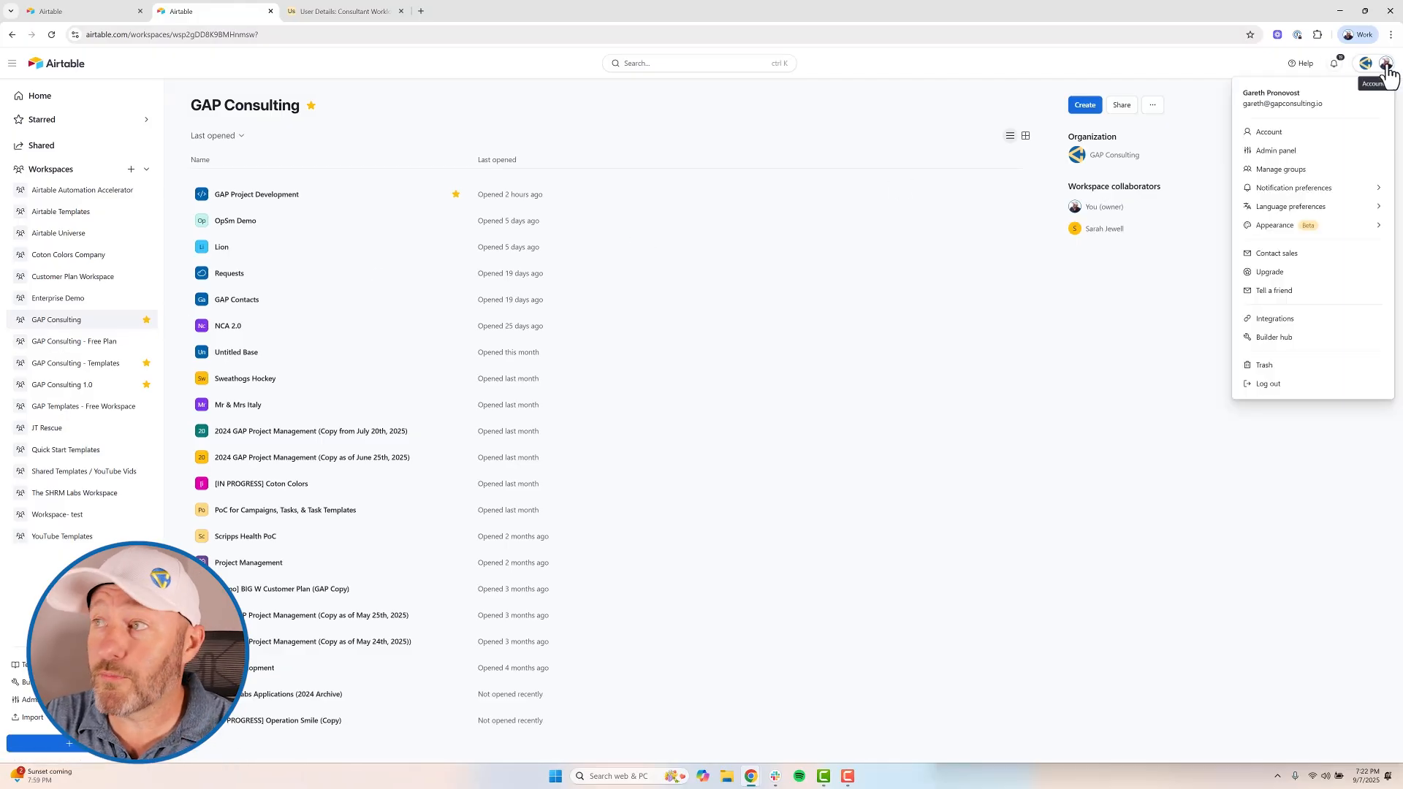
mouse_move(1384, 113)
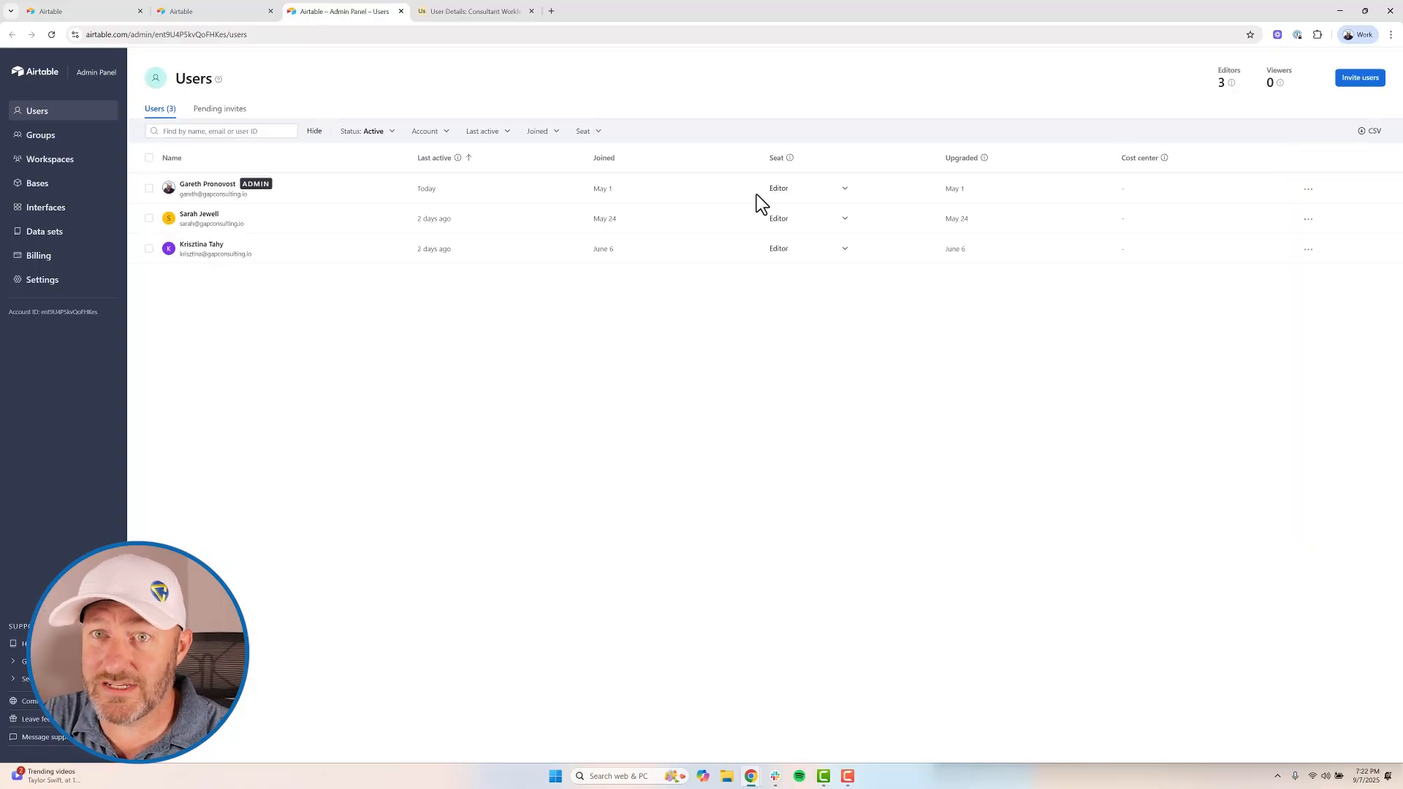
- Review the organization's AI settings in the admin panel, then return to the heatmap interface
click(42, 279)
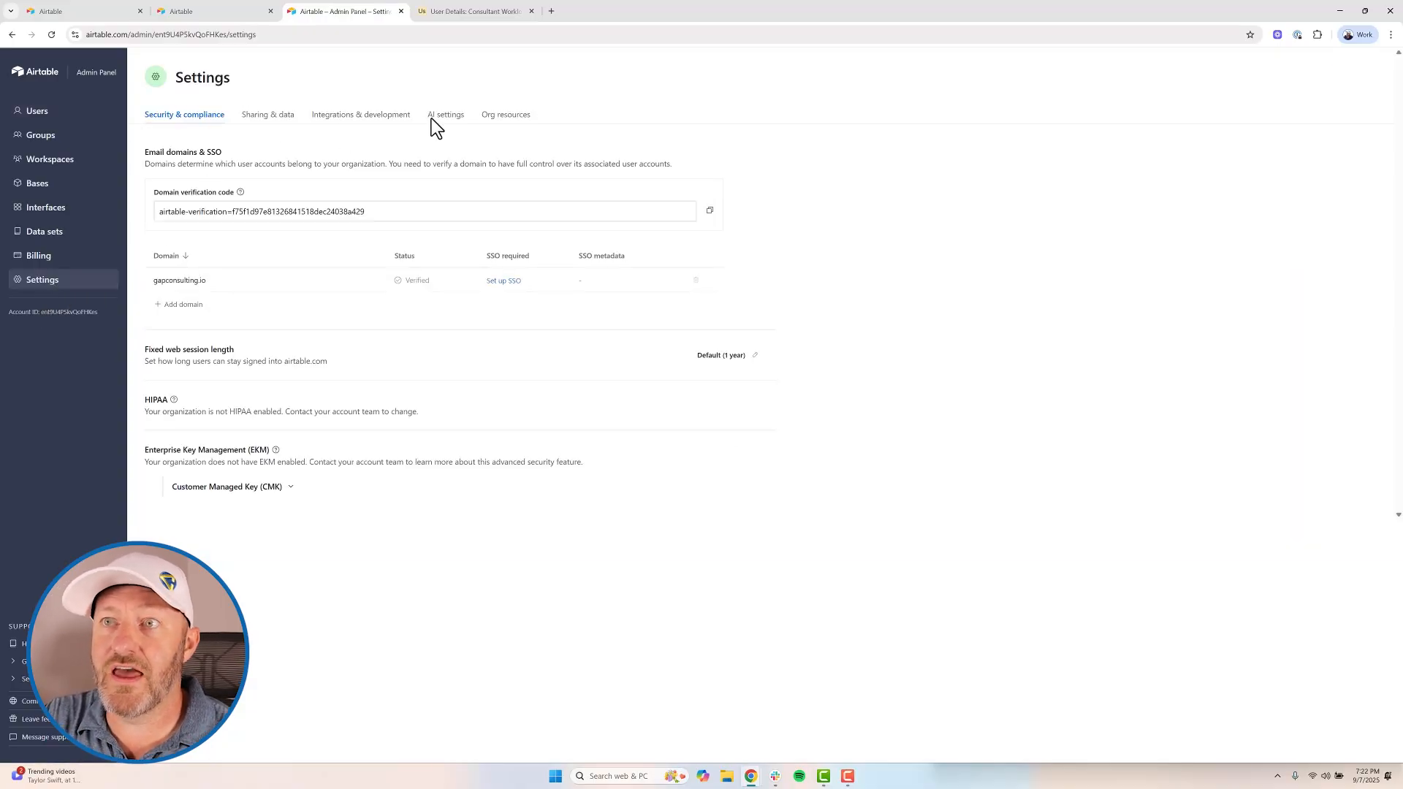
click(444, 114)
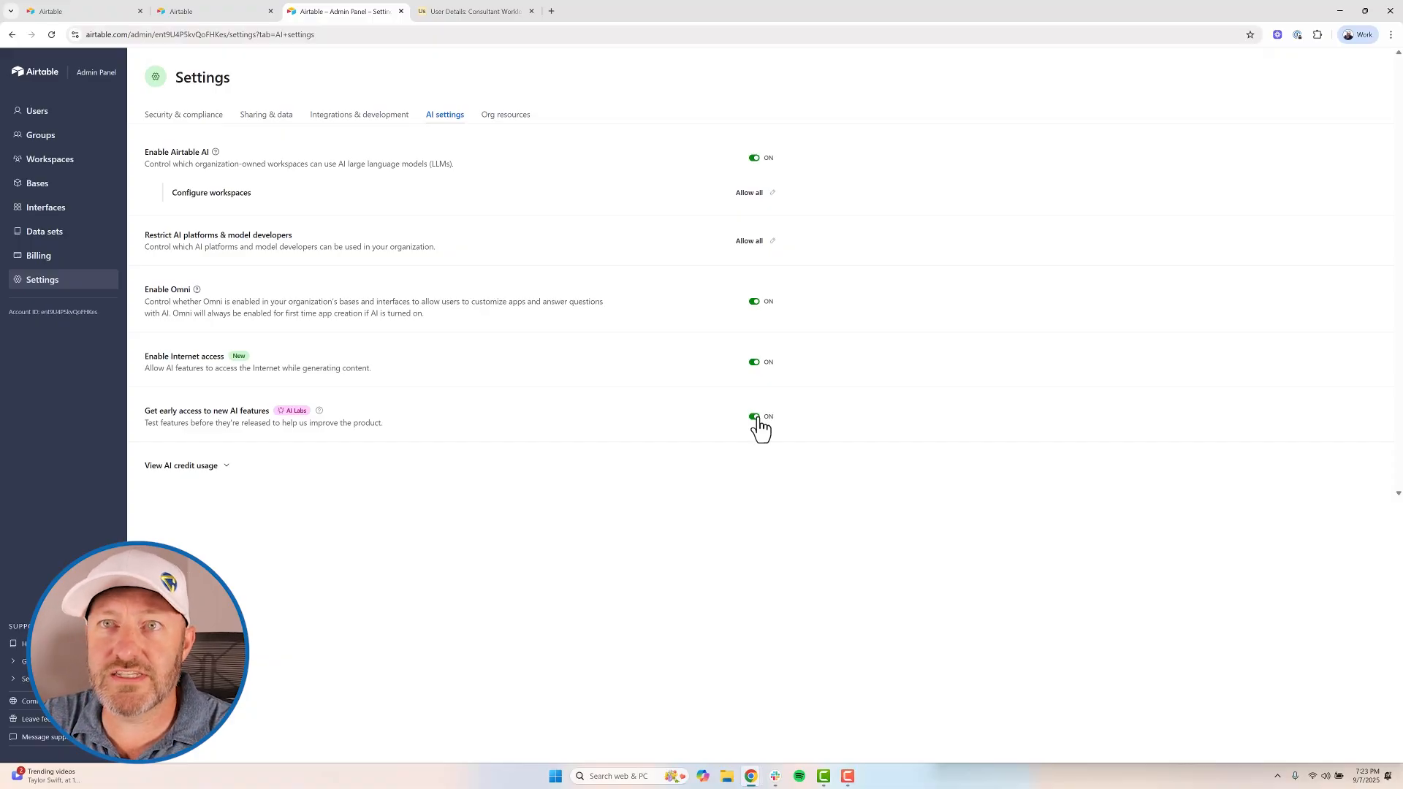
click(473, 11)
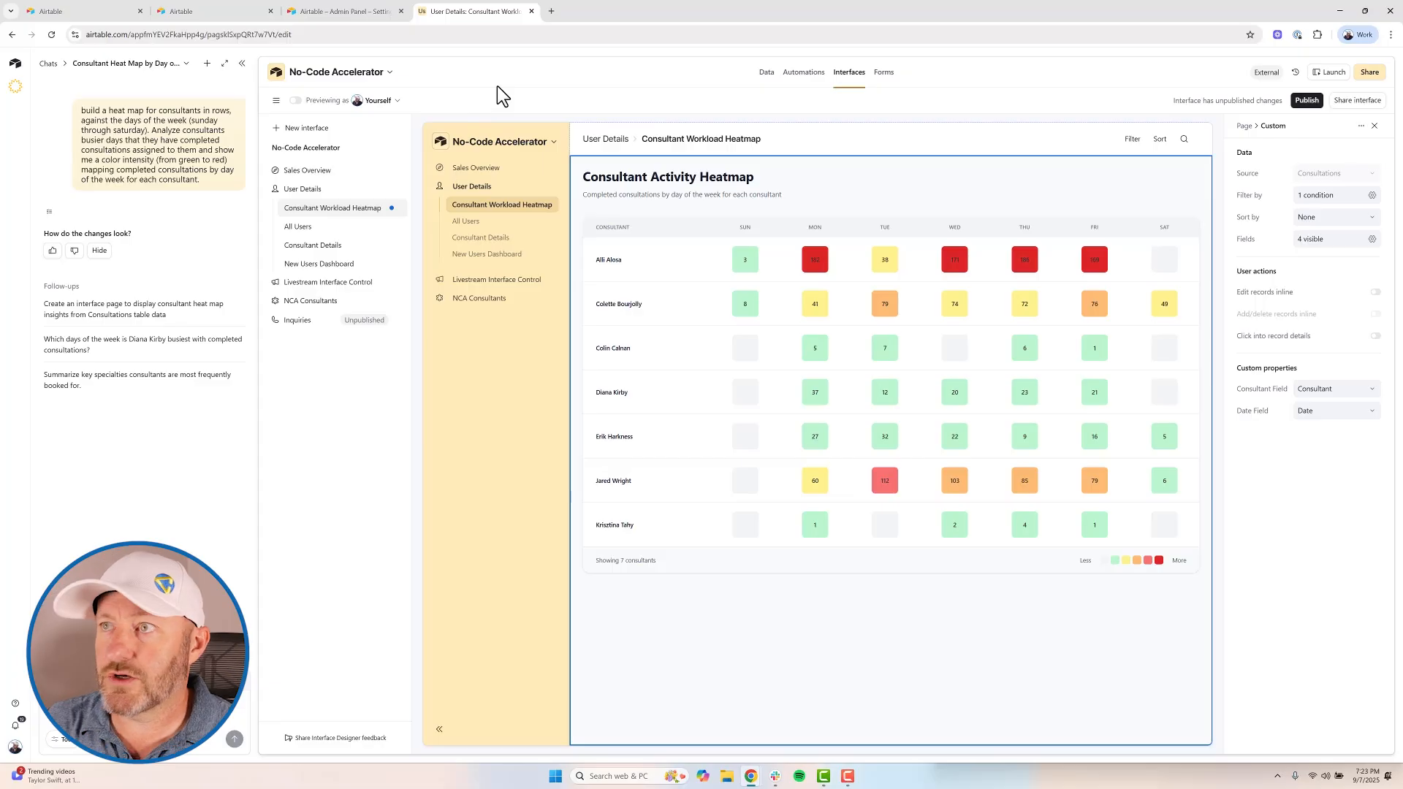
mouse_move(848, 73)
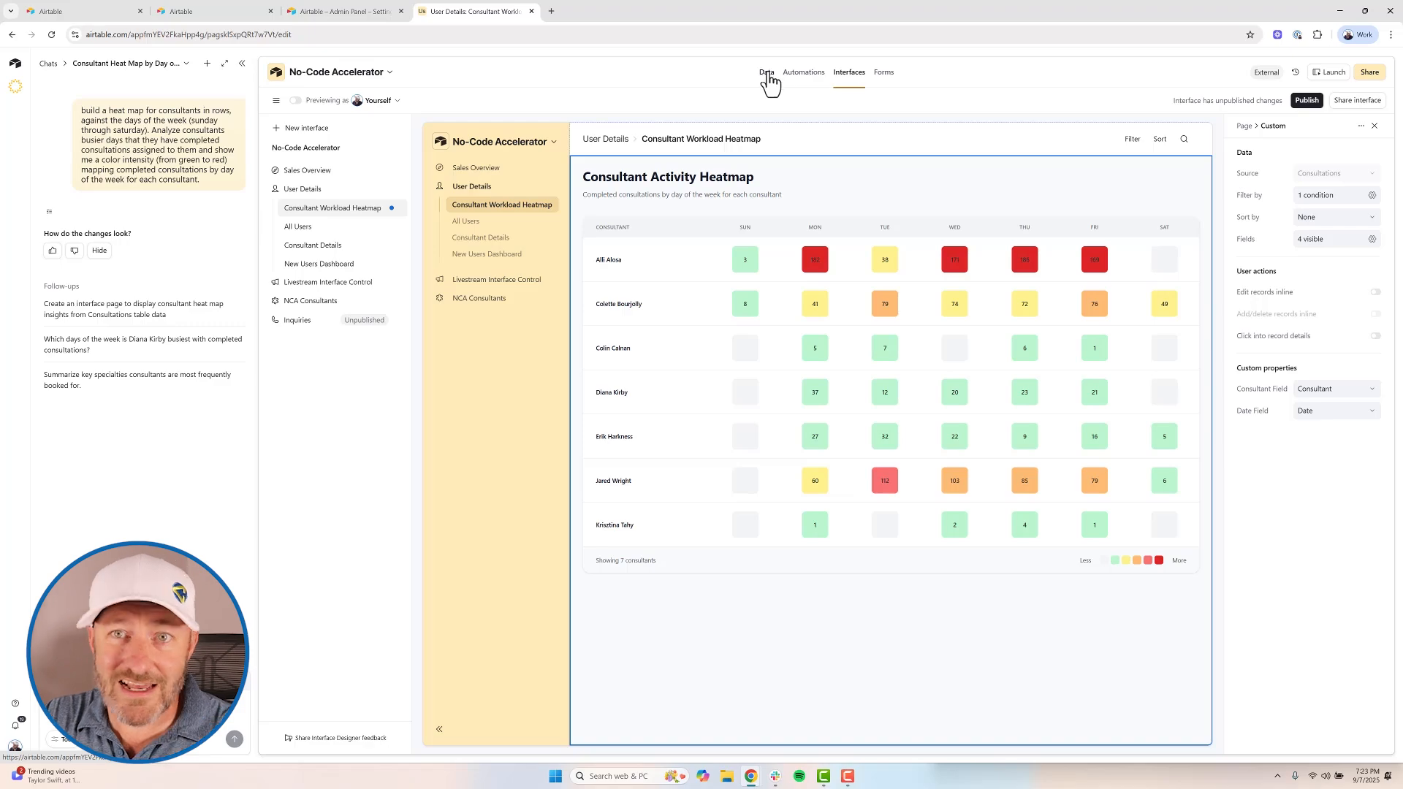
mouse_move(848, 76)
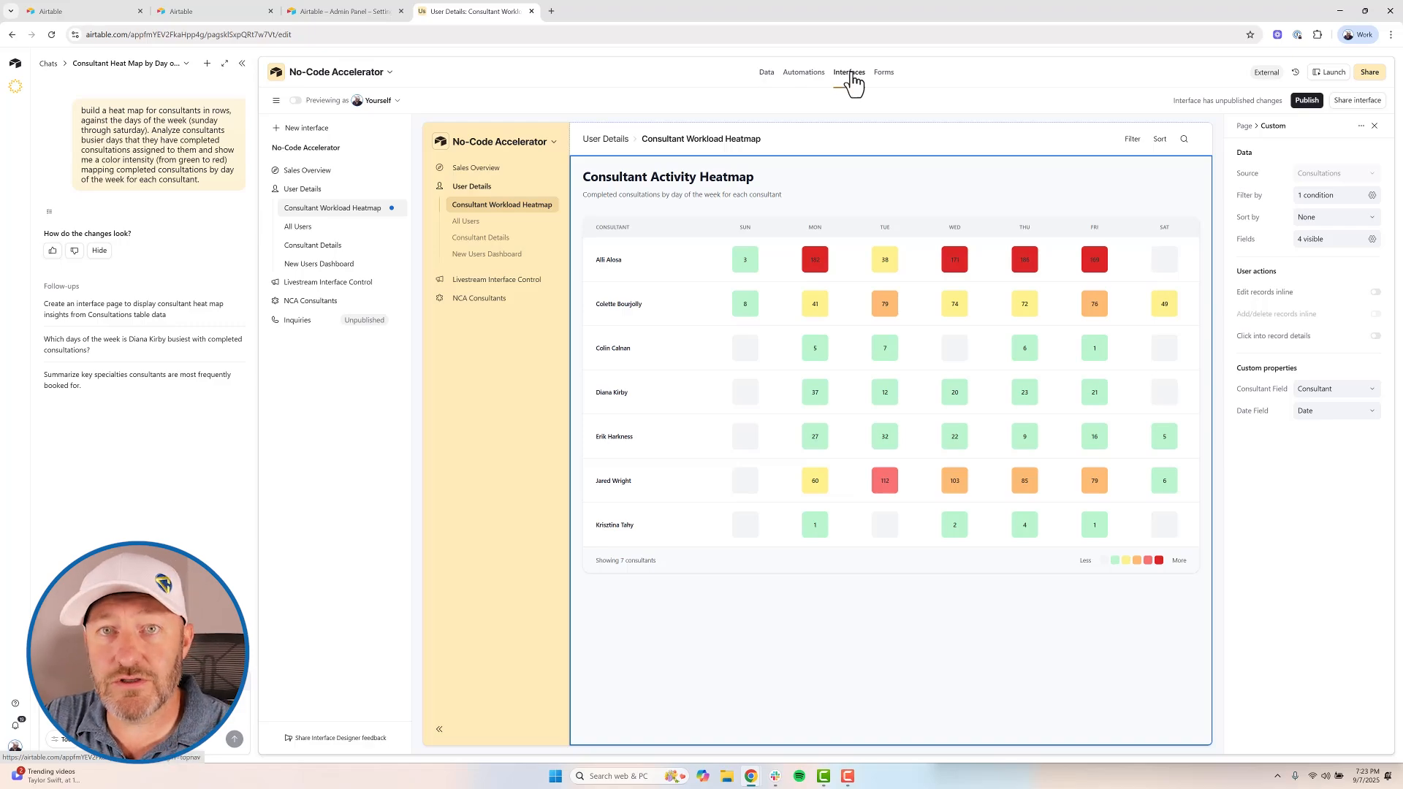
mouse_move(861, 81)
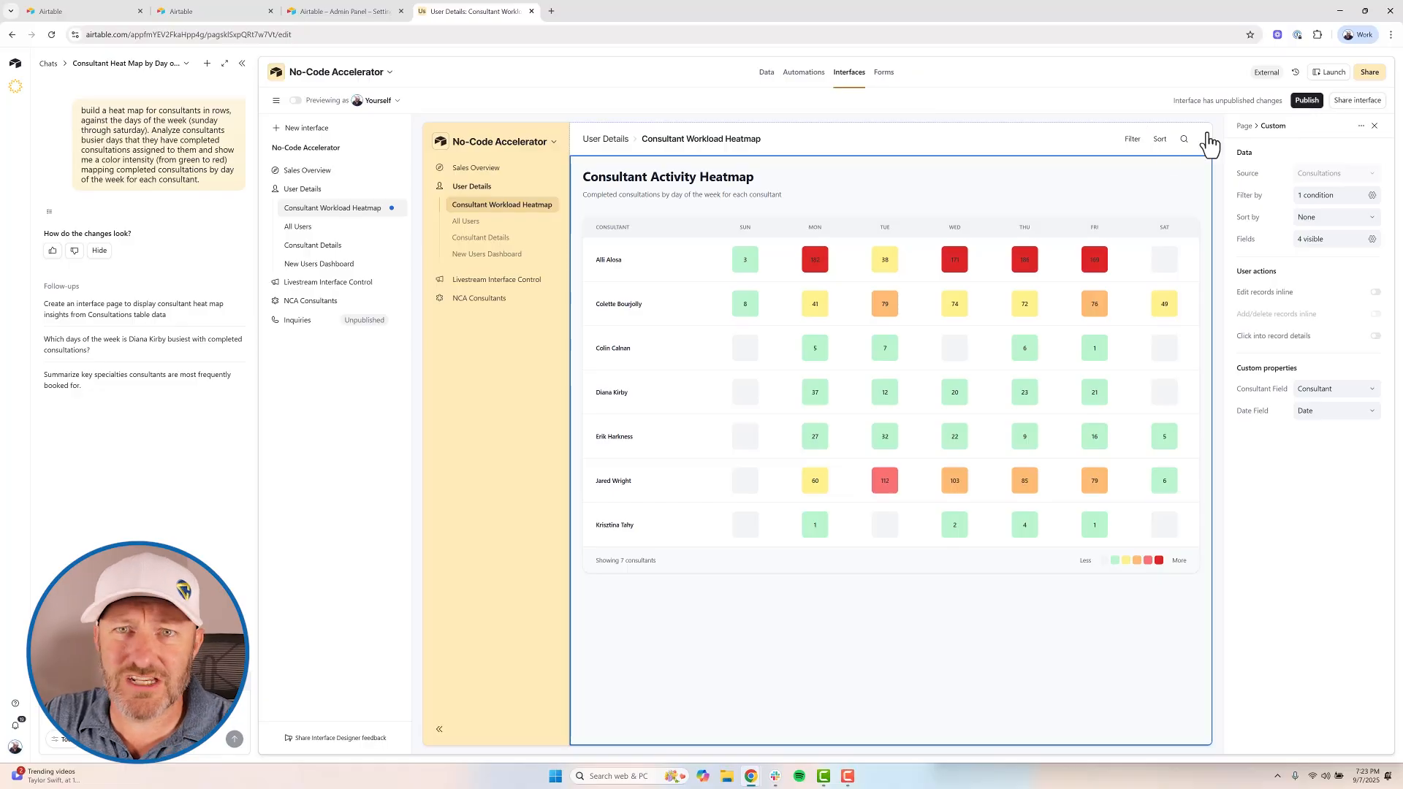
mouse_move(1169, 157)
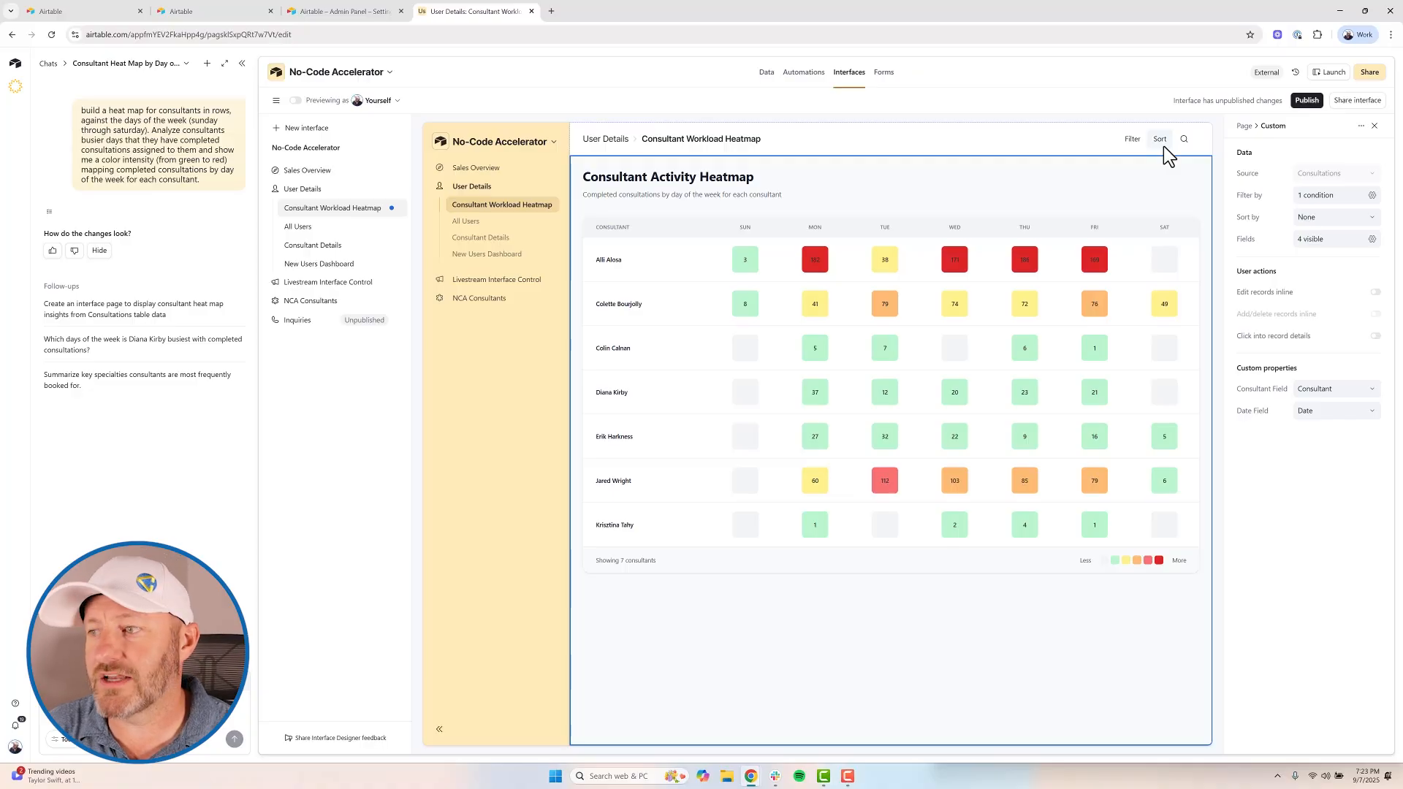
- Publish the User Details interface and launch it as a live page
click(1305, 100)
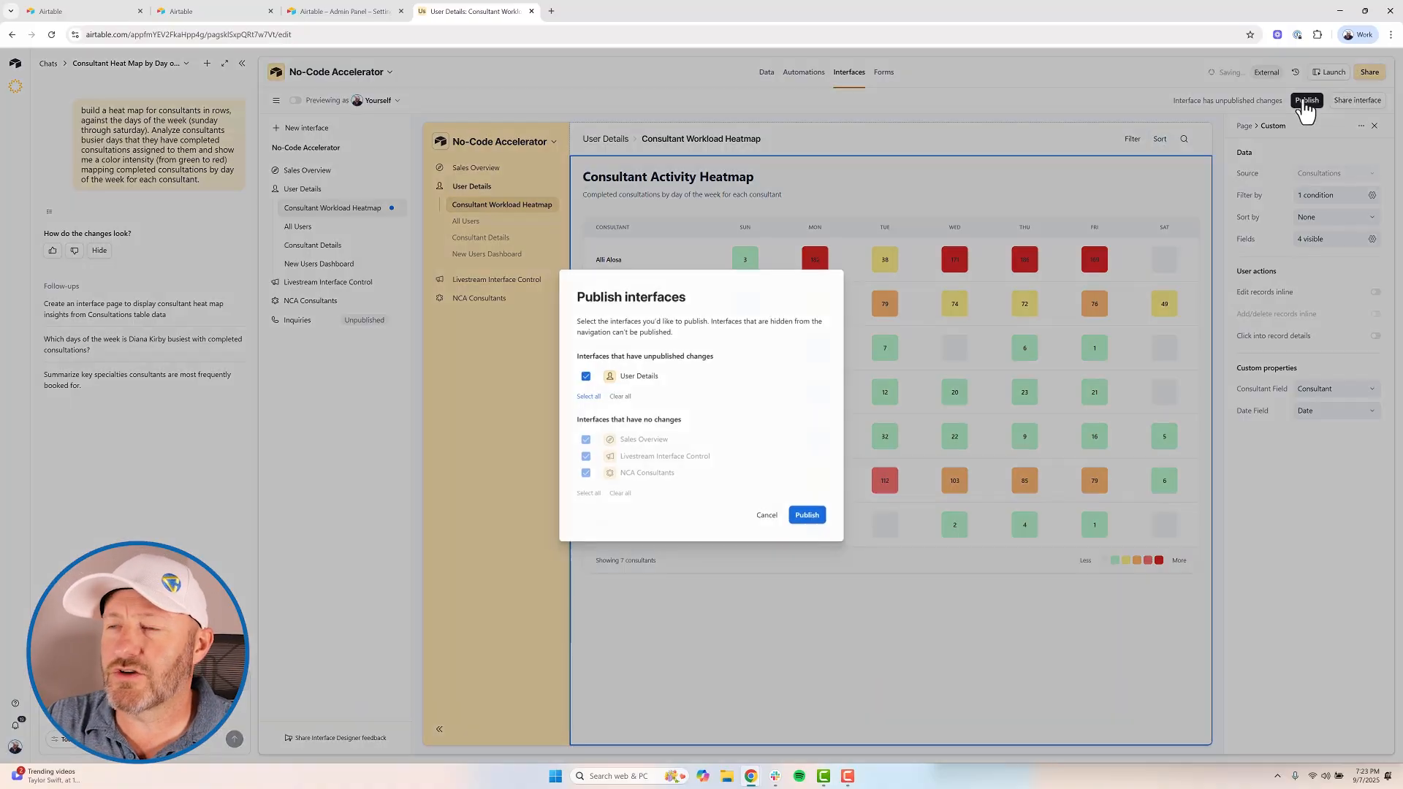
click(807, 515)
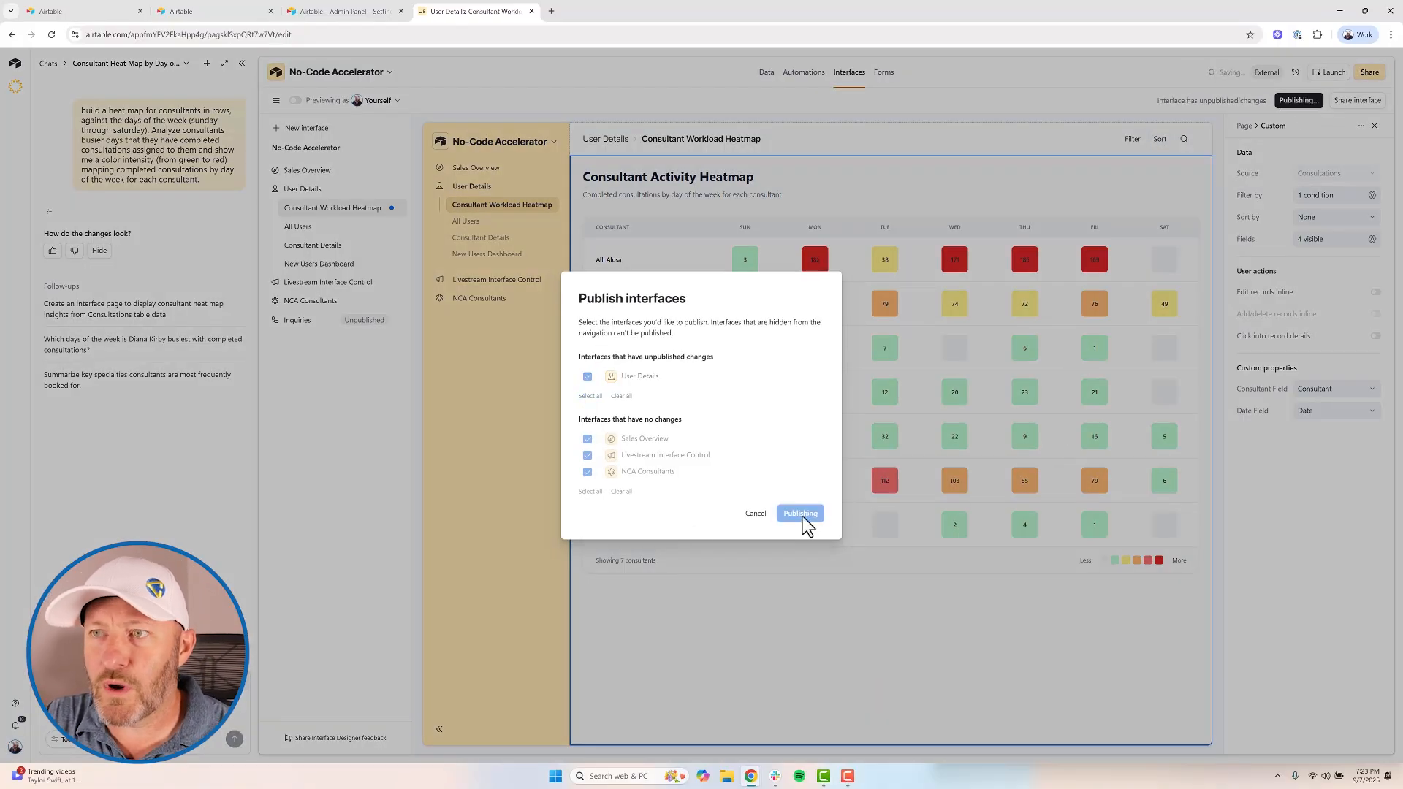
click(800, 513)
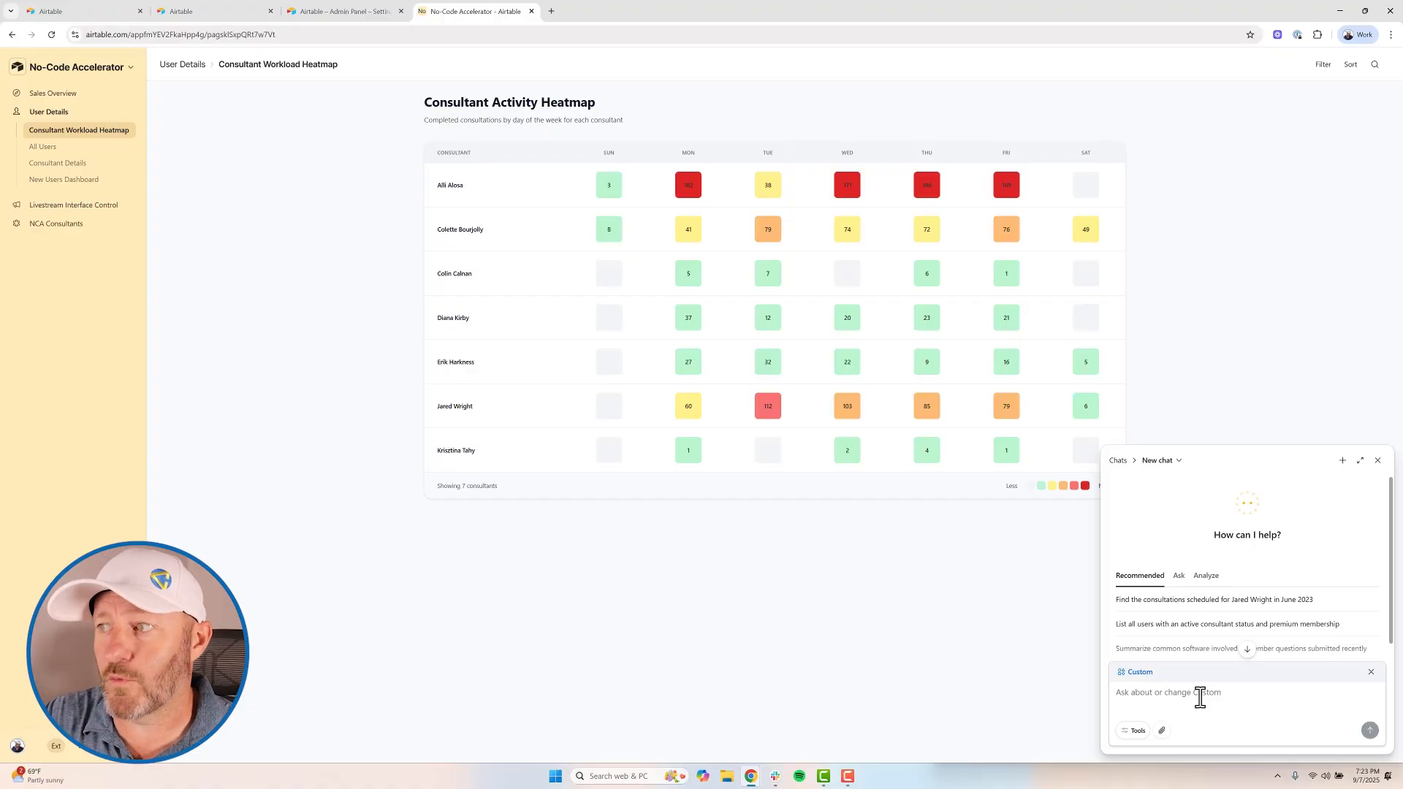
- Close the Omni chat, reopen it briefly, then close it again
click(1376, 461)
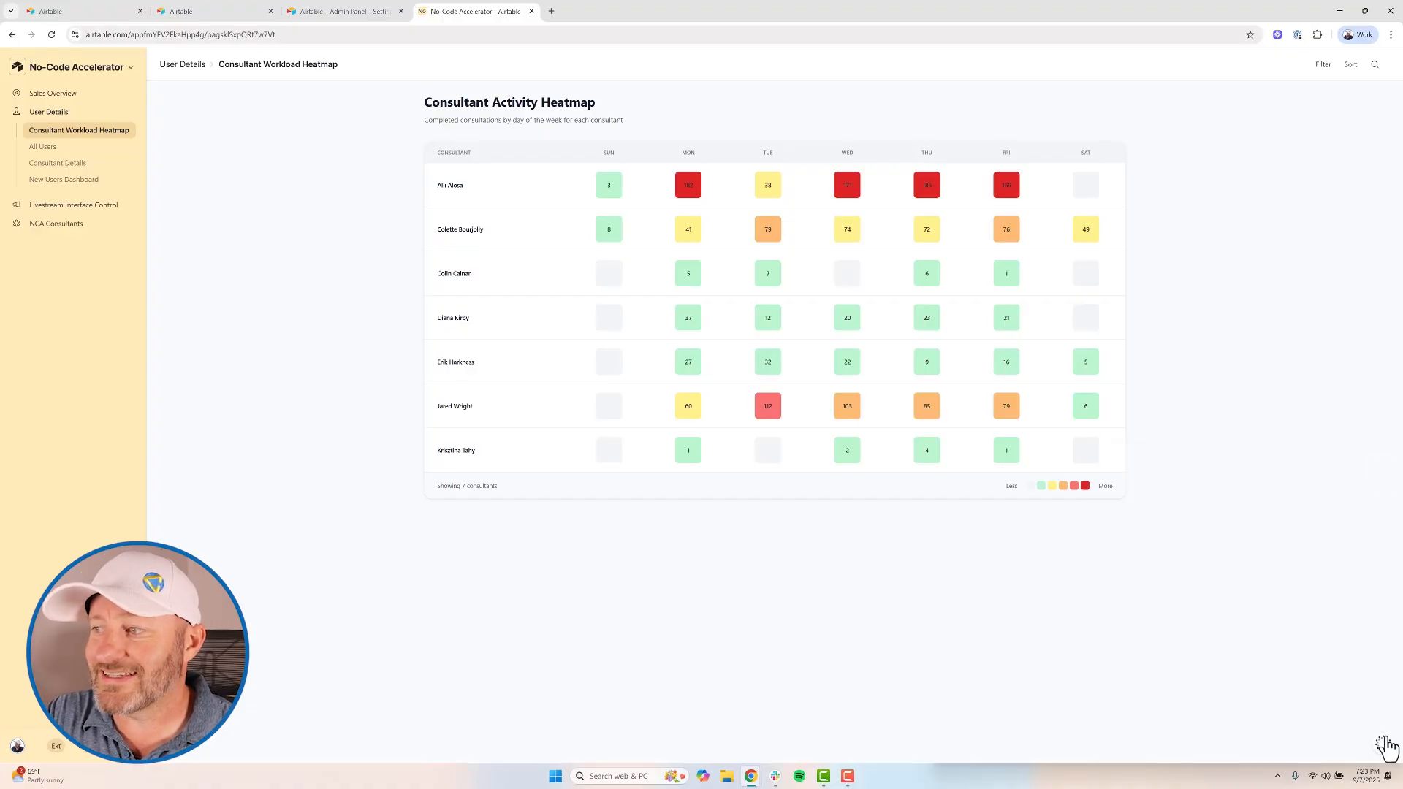
click(1388, 743)
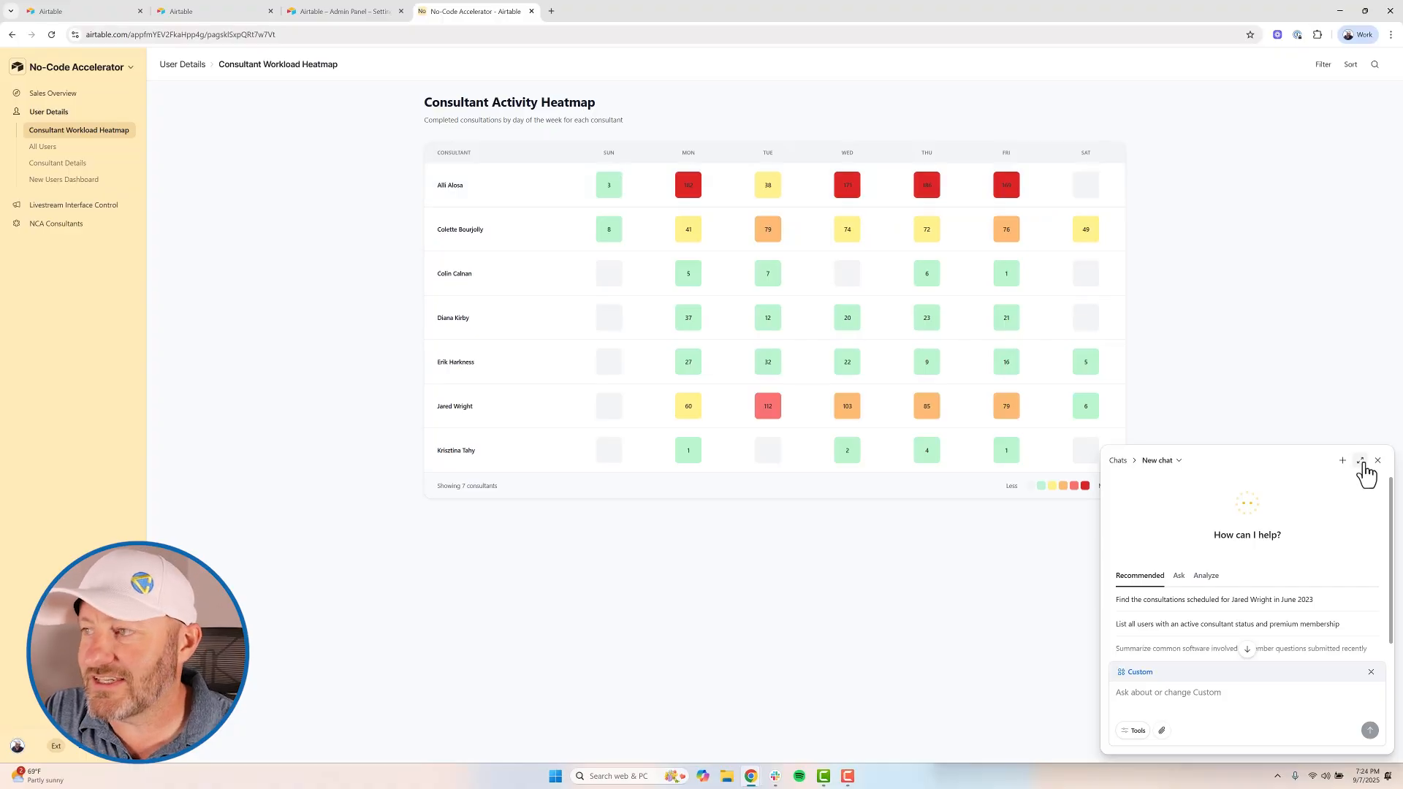
click(1377, 461)
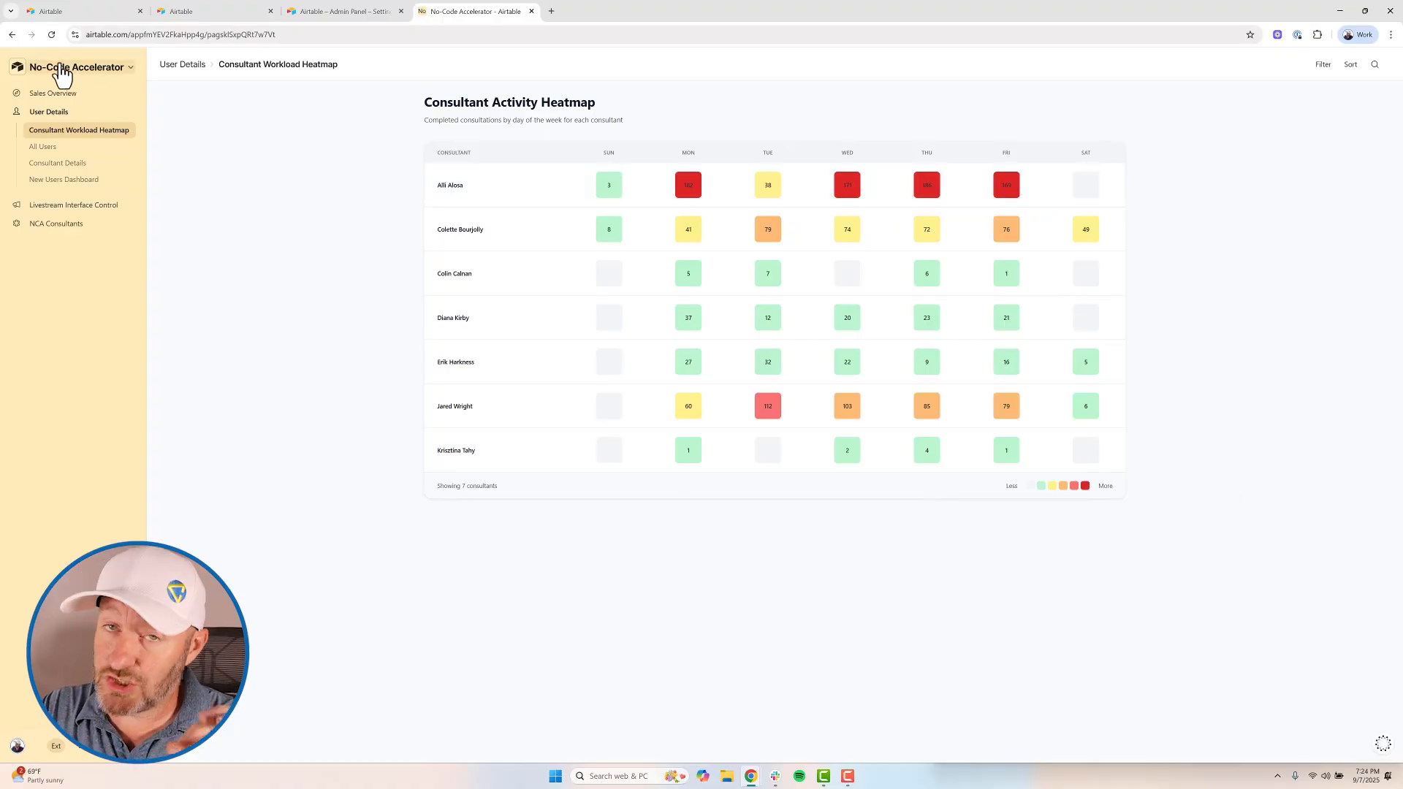
- Edit the No-Code Accelerator interface and choose to create an AI-generated element in Omni
click(78, 67)
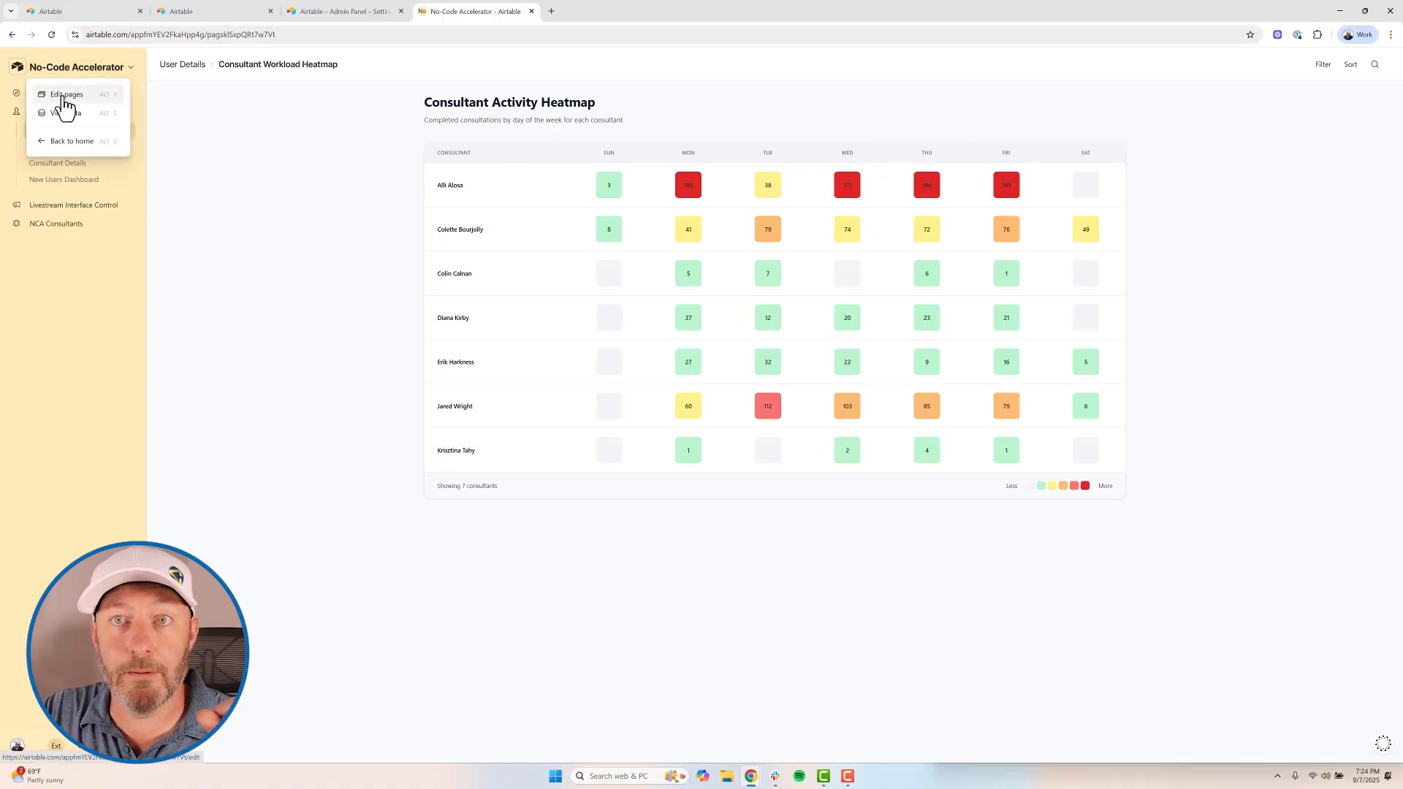
mouse_move(61, 80)
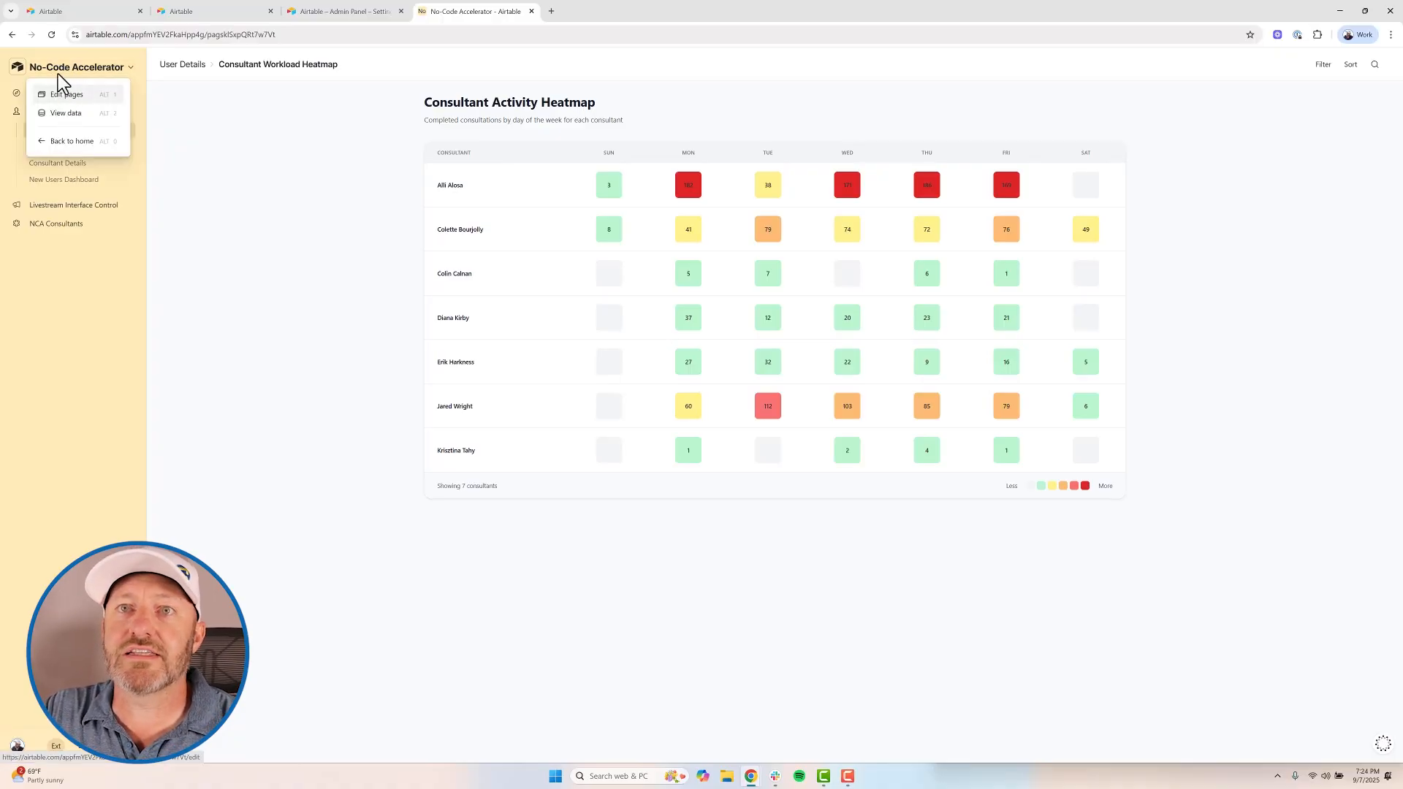
click(65, 94)
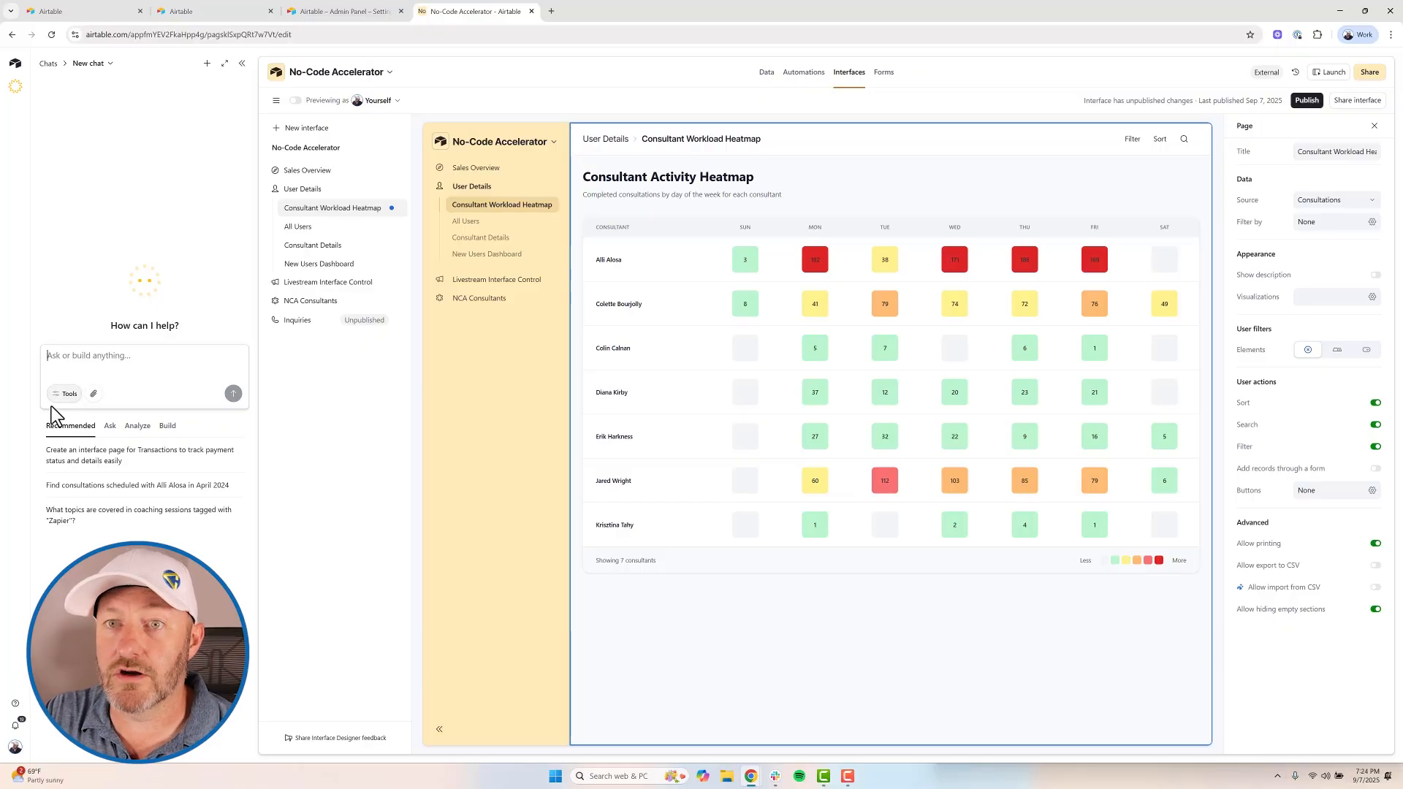
click(62, 393)
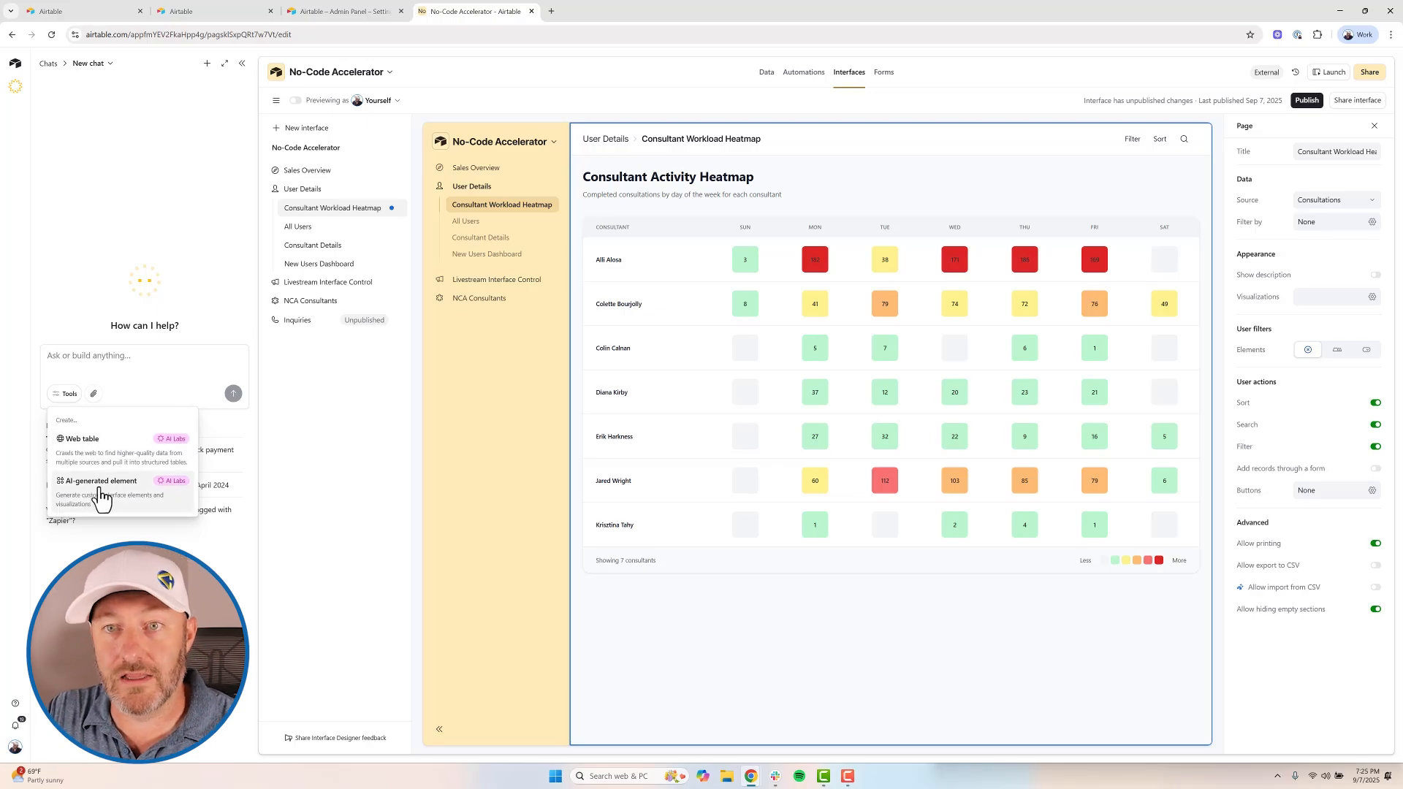
click(98, 480)
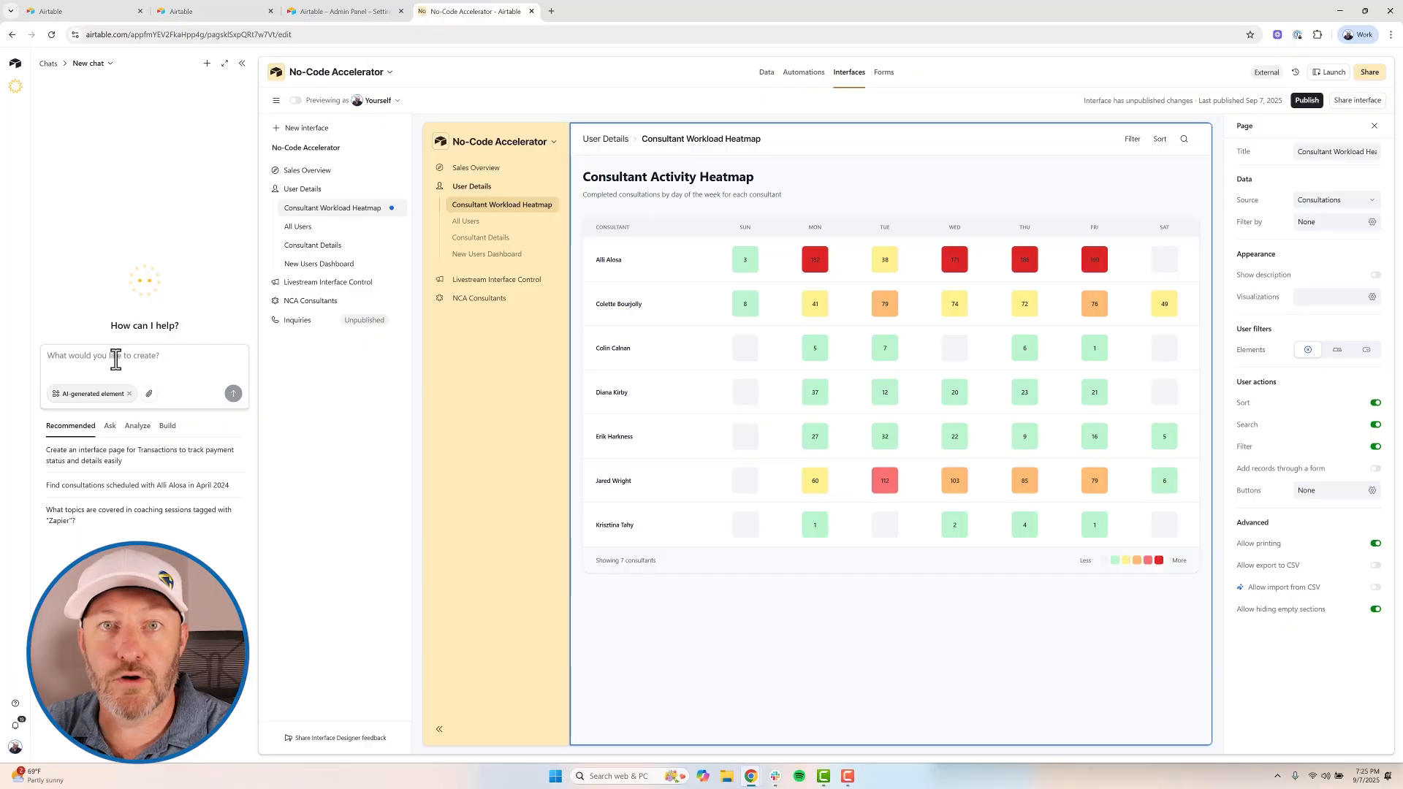
mouse_move(707, 199)
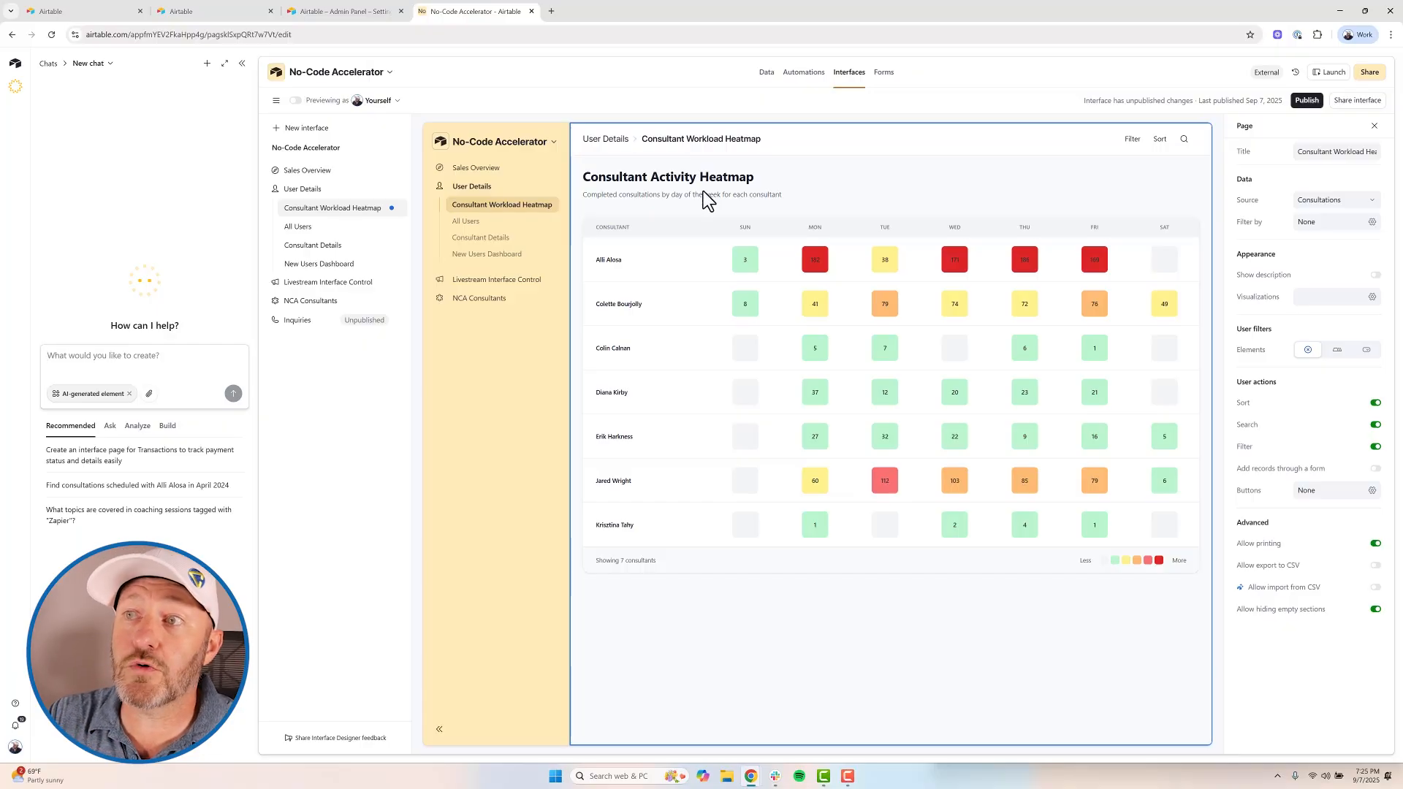
mouse_move(665, 260)
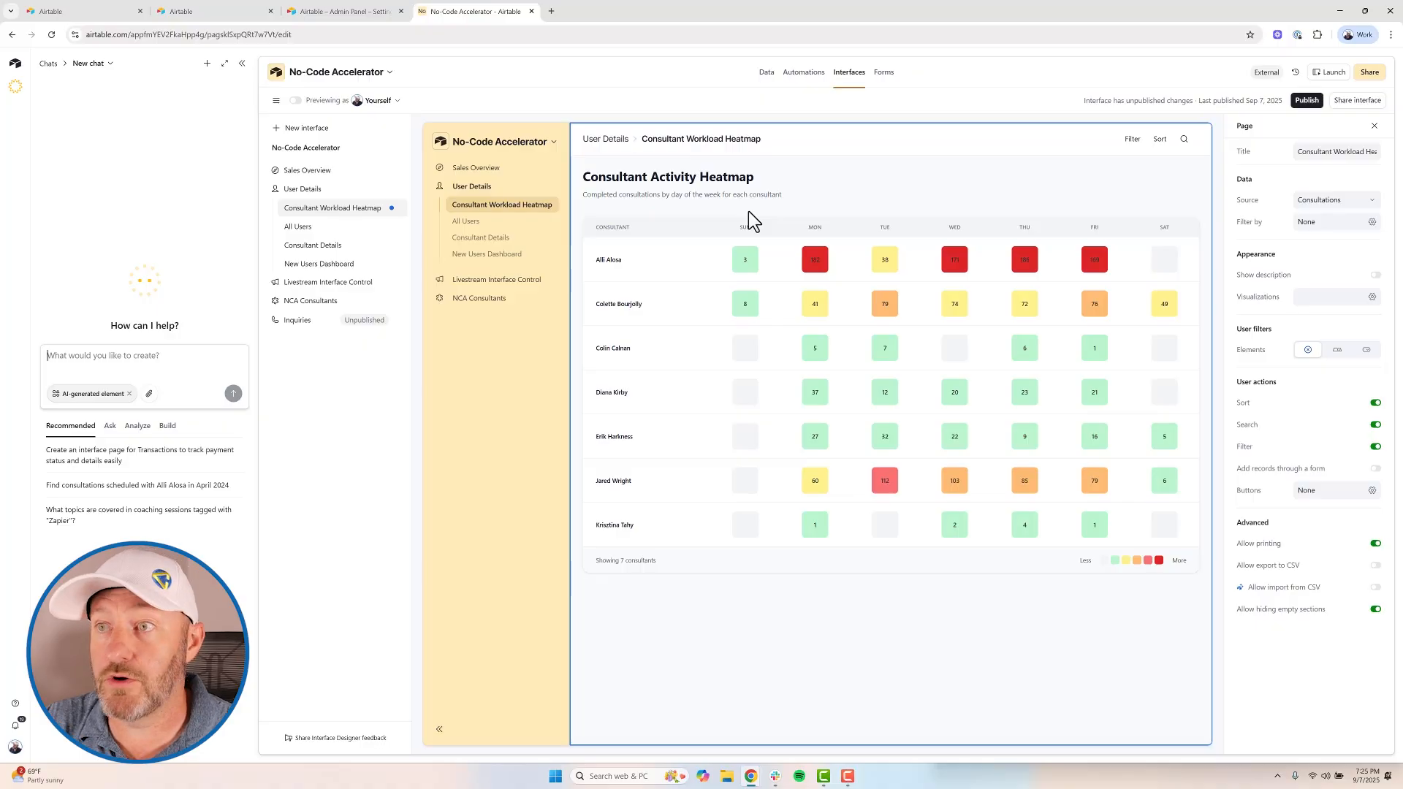
mouse_move(884, 160)
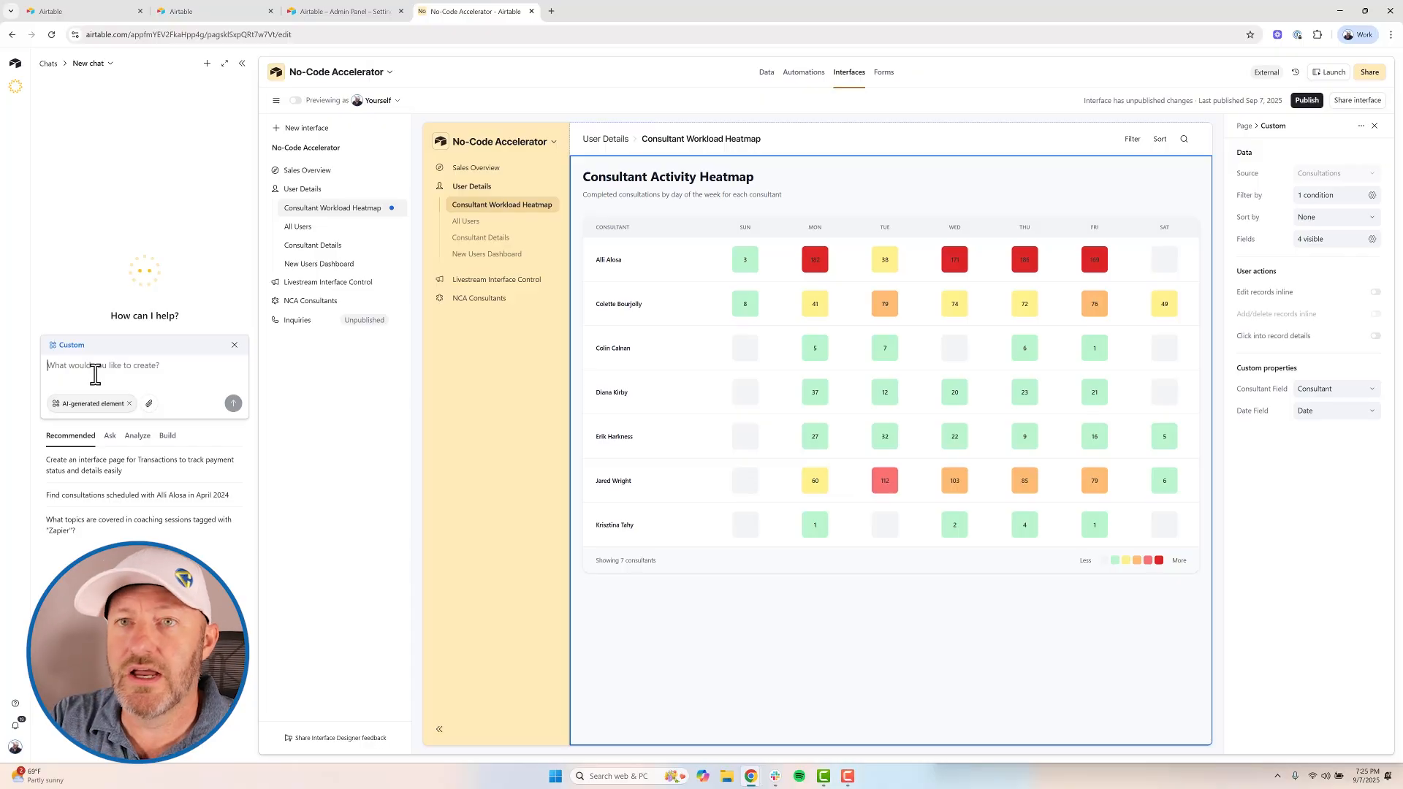
- Ask Omni to add a consultant status filter that filters the heatmap data
text(add a filter)
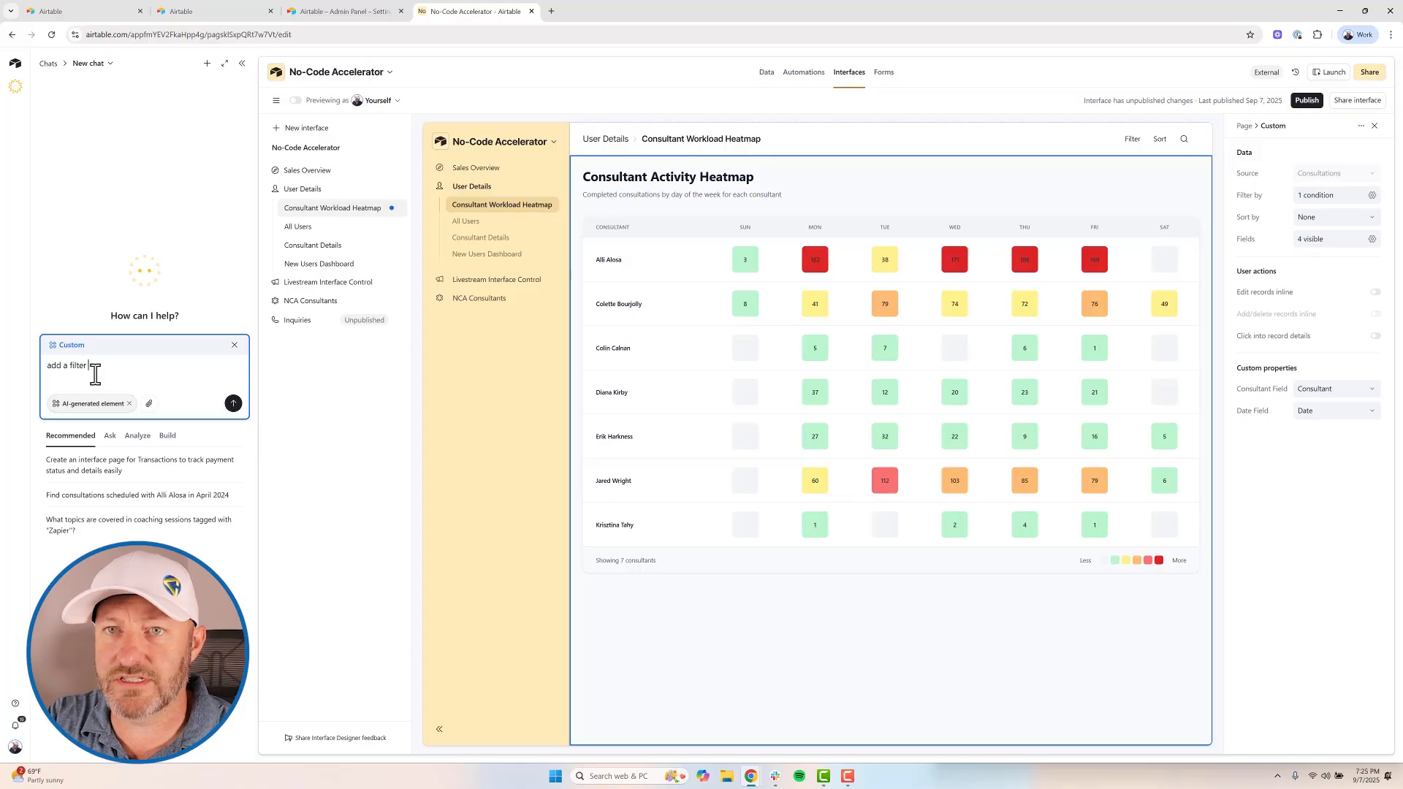
text(that shows the)
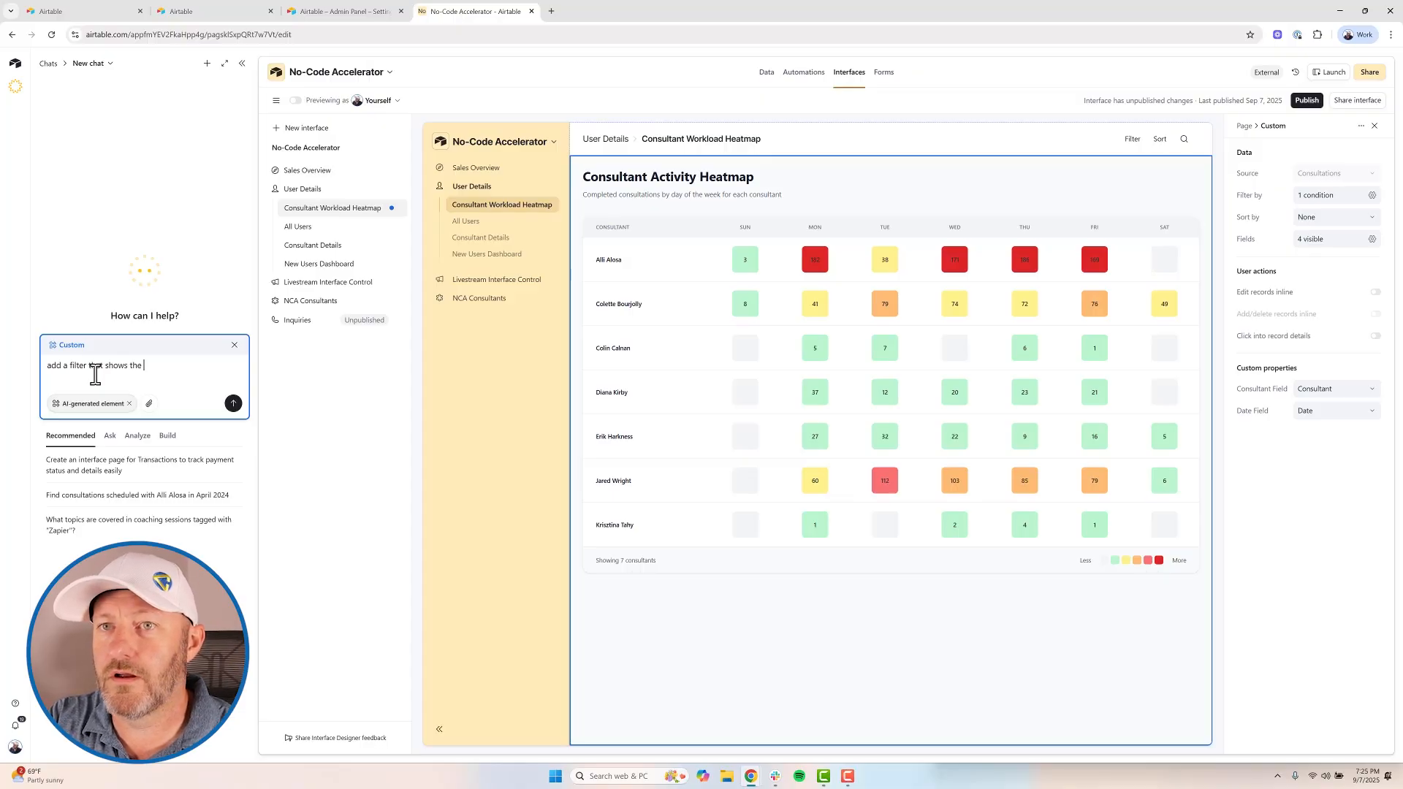
text(status of)
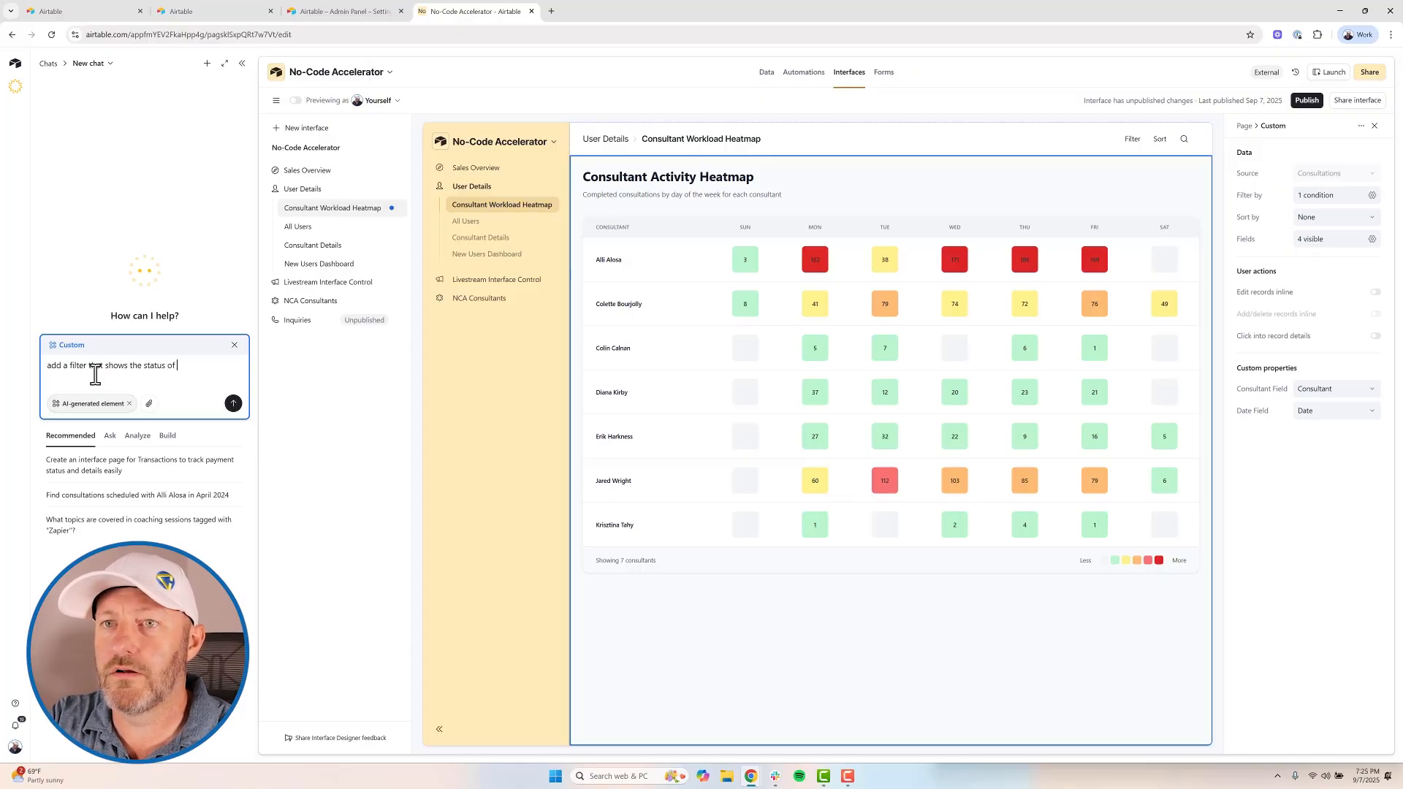
text(consultants and let me filter the available data in the heatmap)
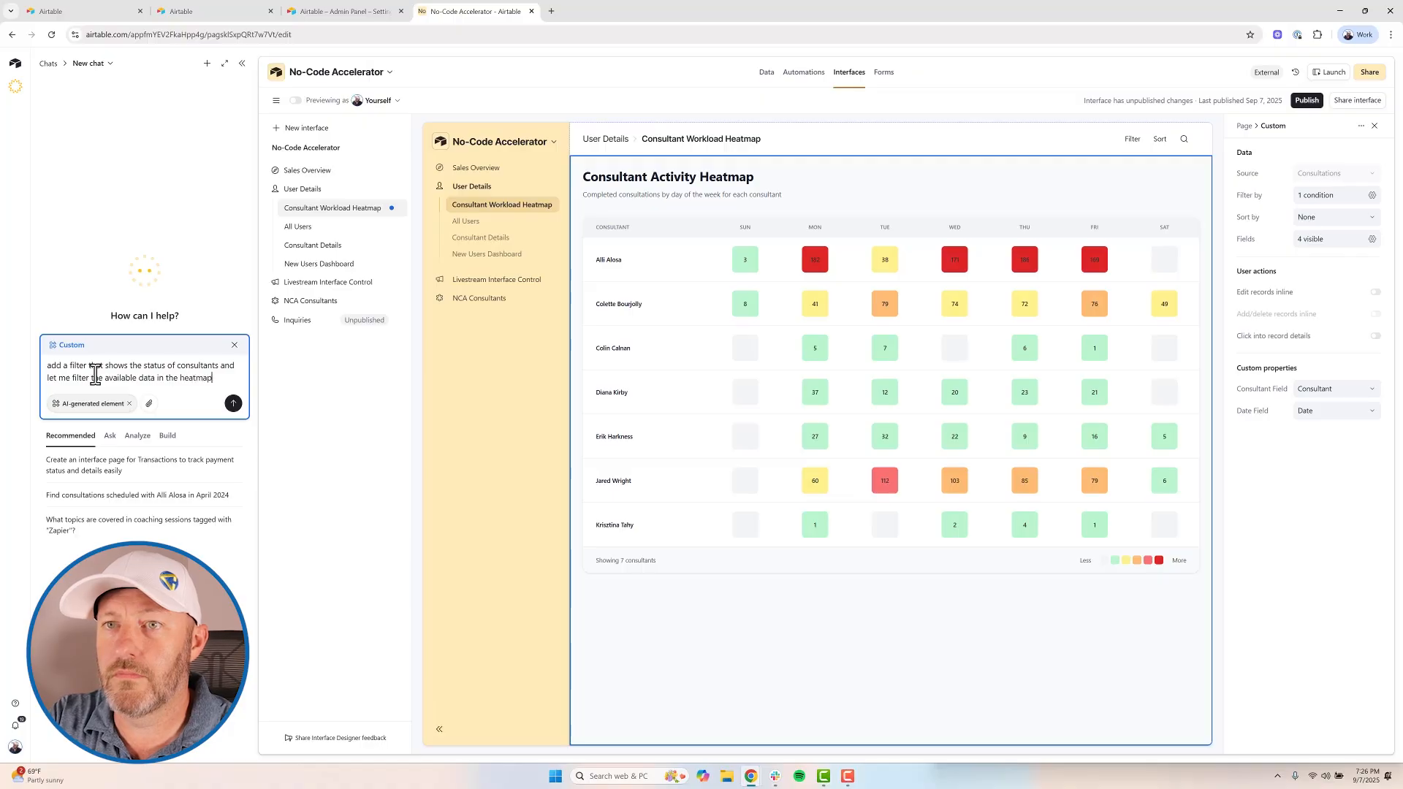
text(with this filter)
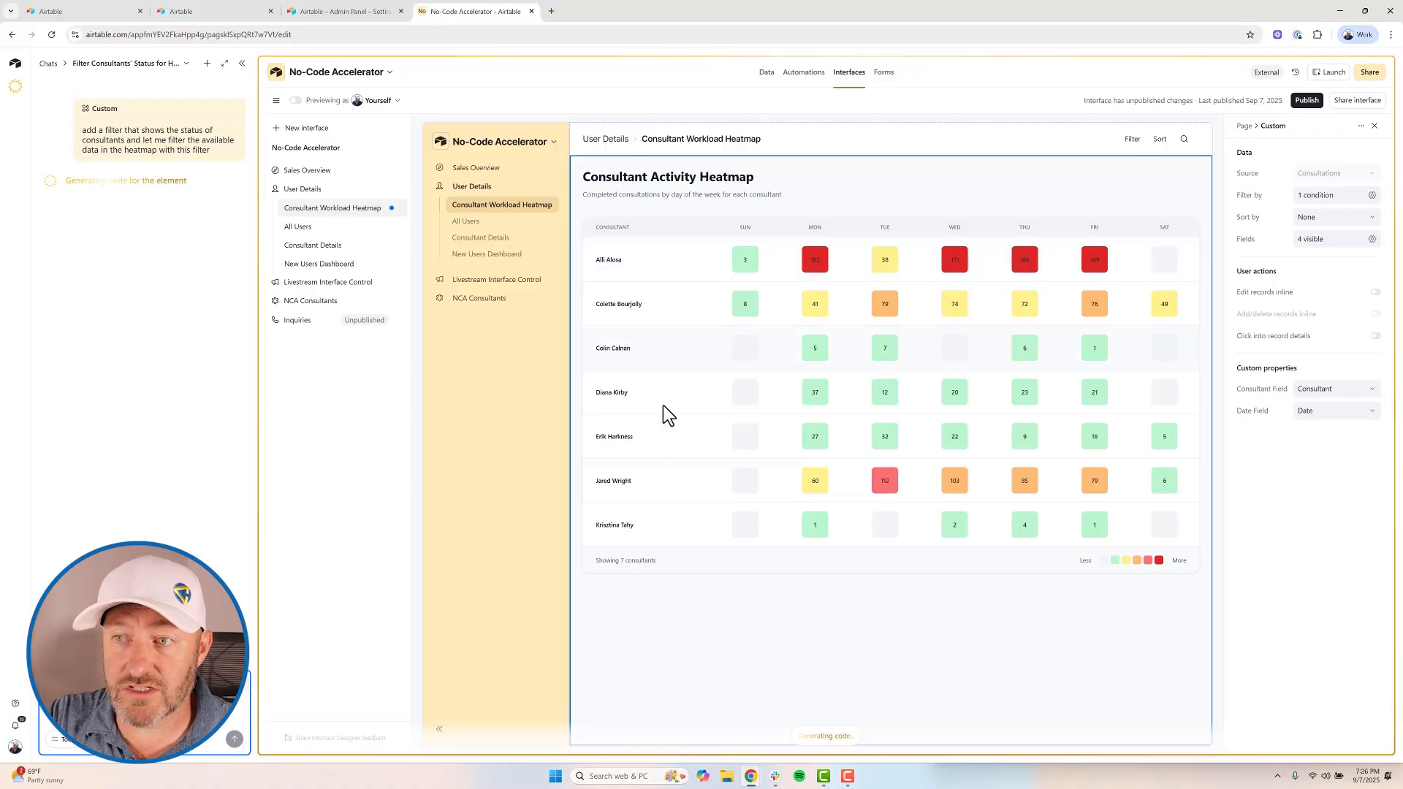
mouse_move(644, 551)
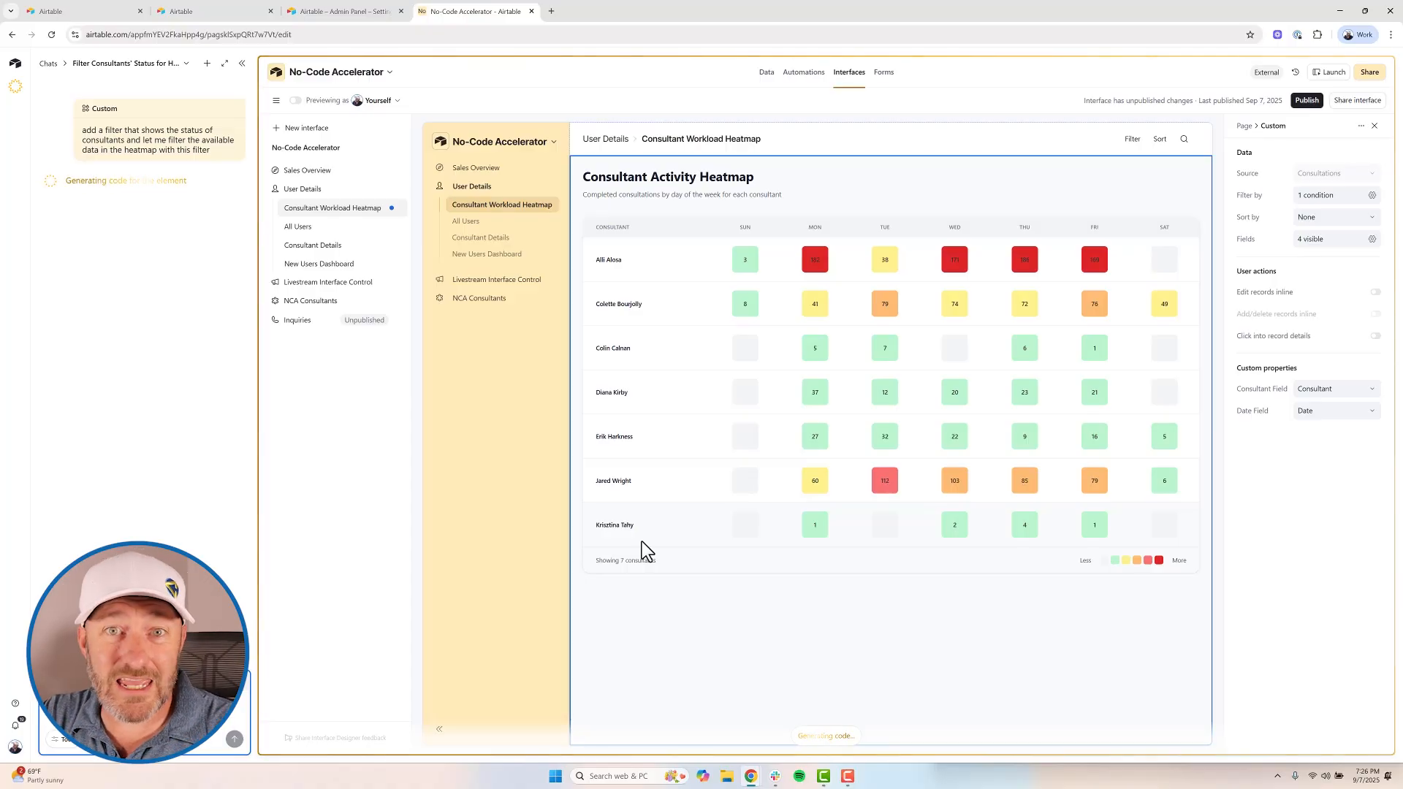
mouse_move(181, 103)
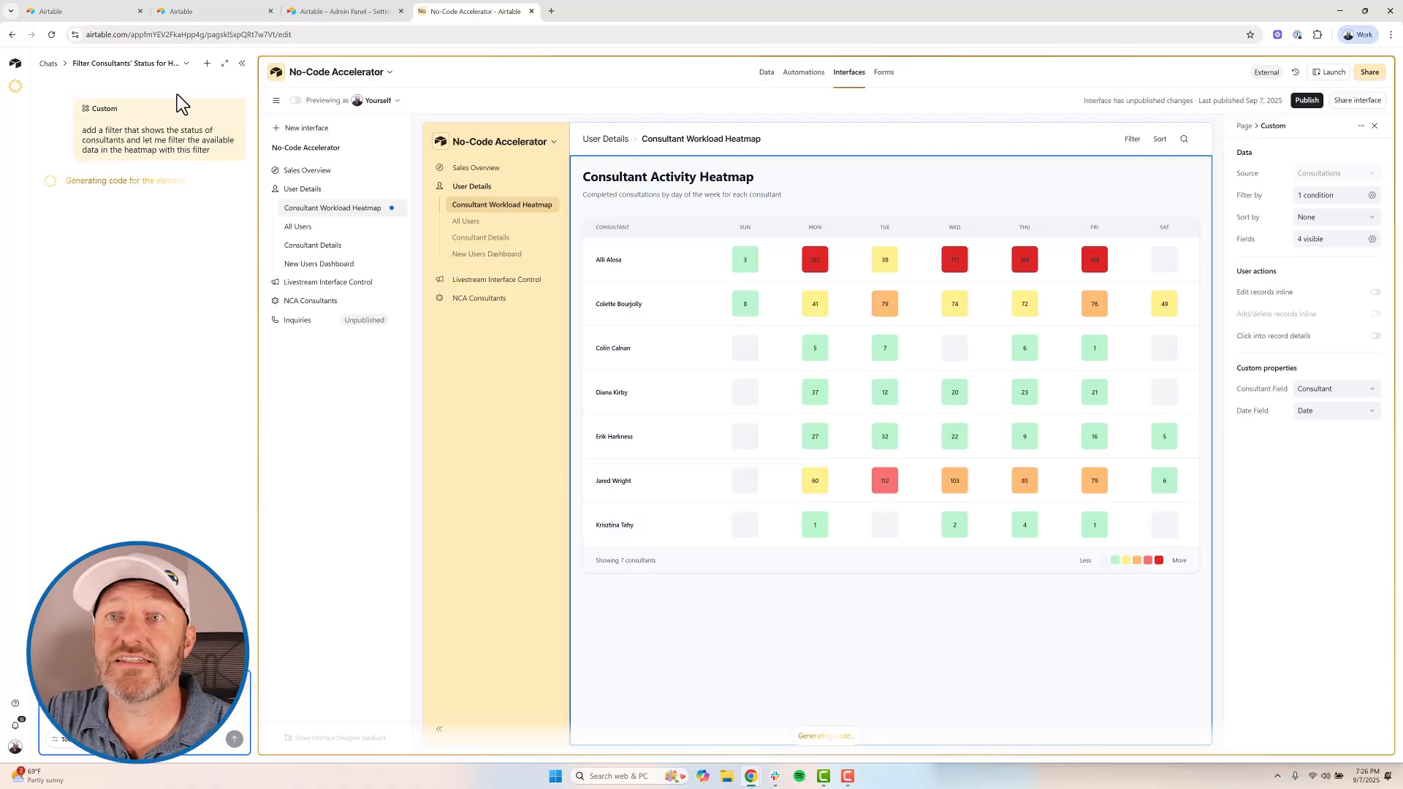
mouse_move(126, 232)
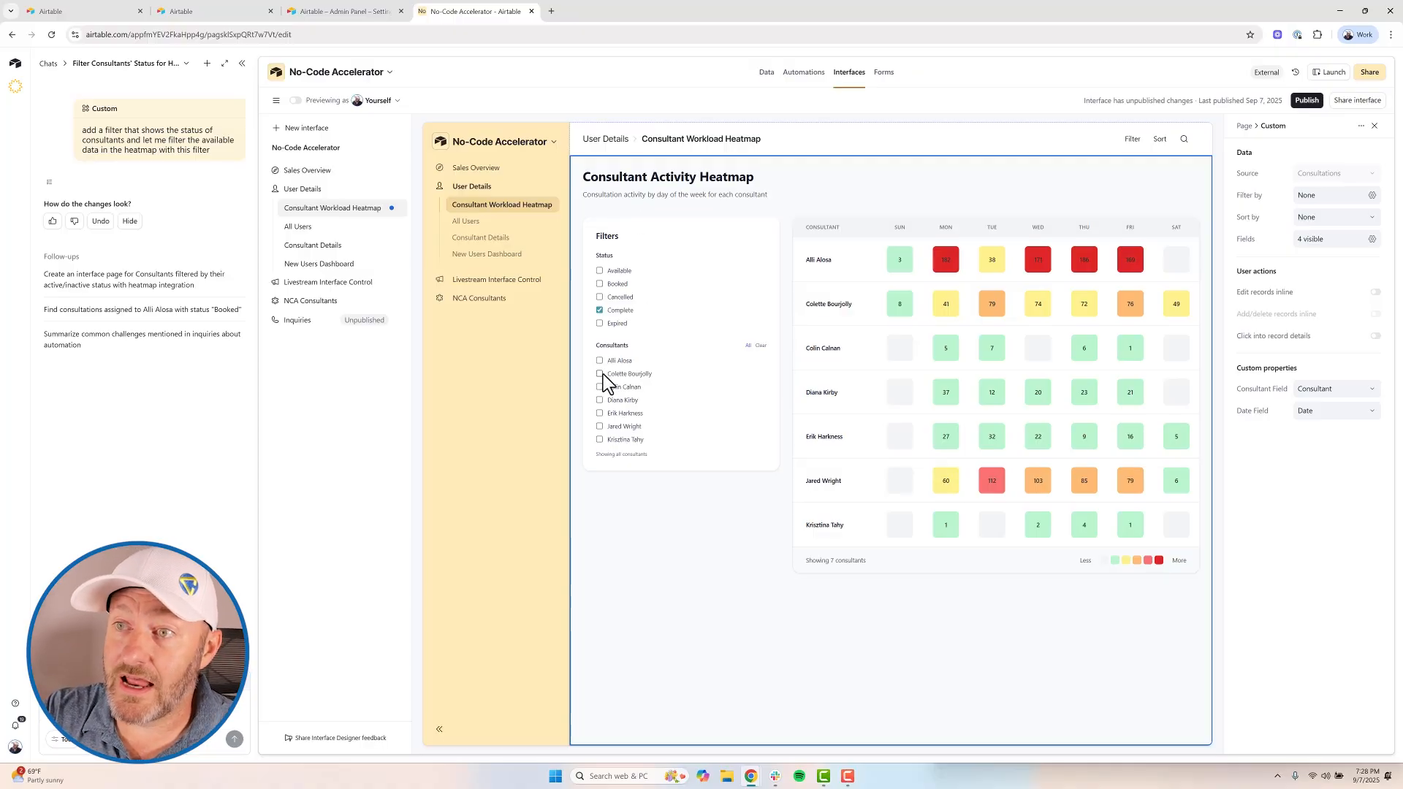
- Tick consultant checkboxes in the Filters panel to narrow the heatmap rows
click(599, 372)
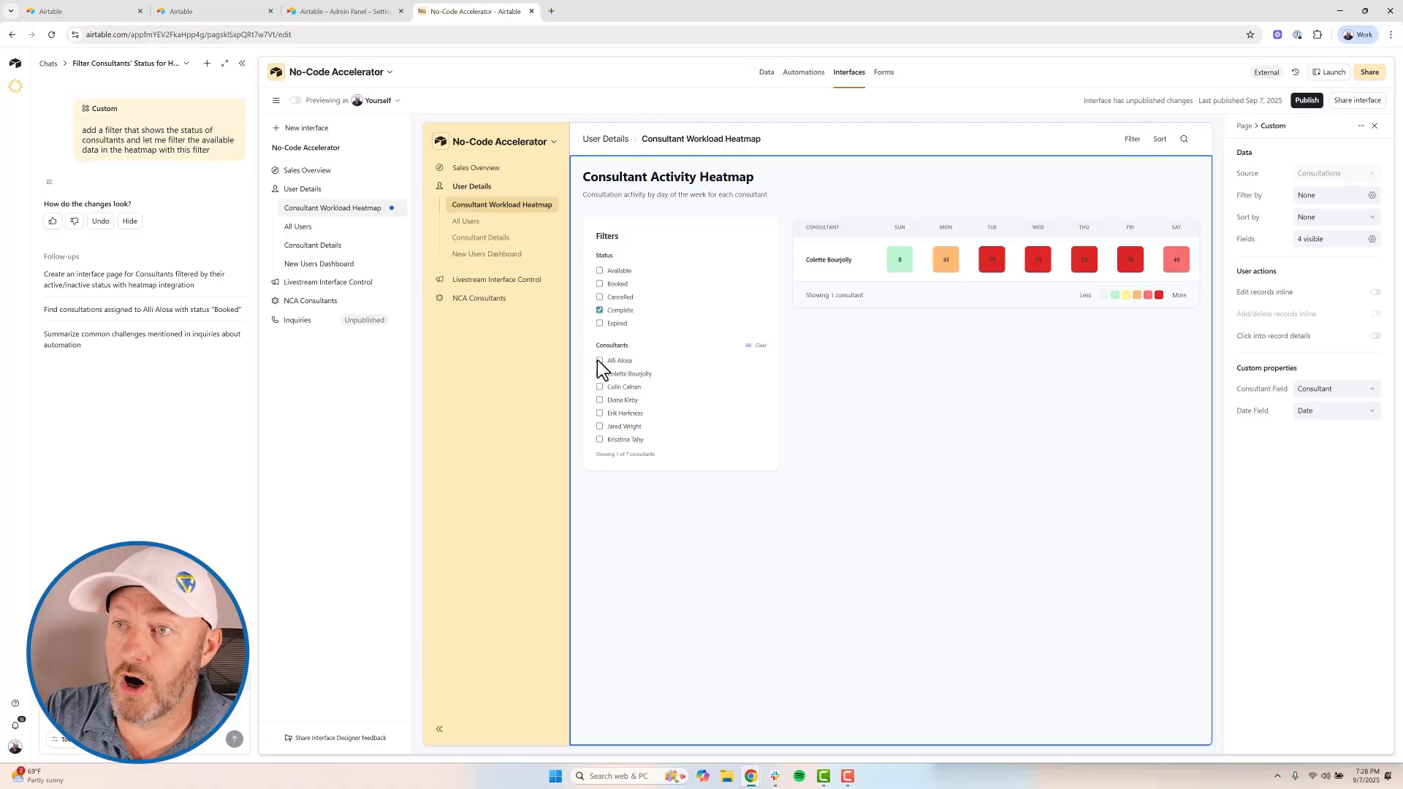
click(599, 360)
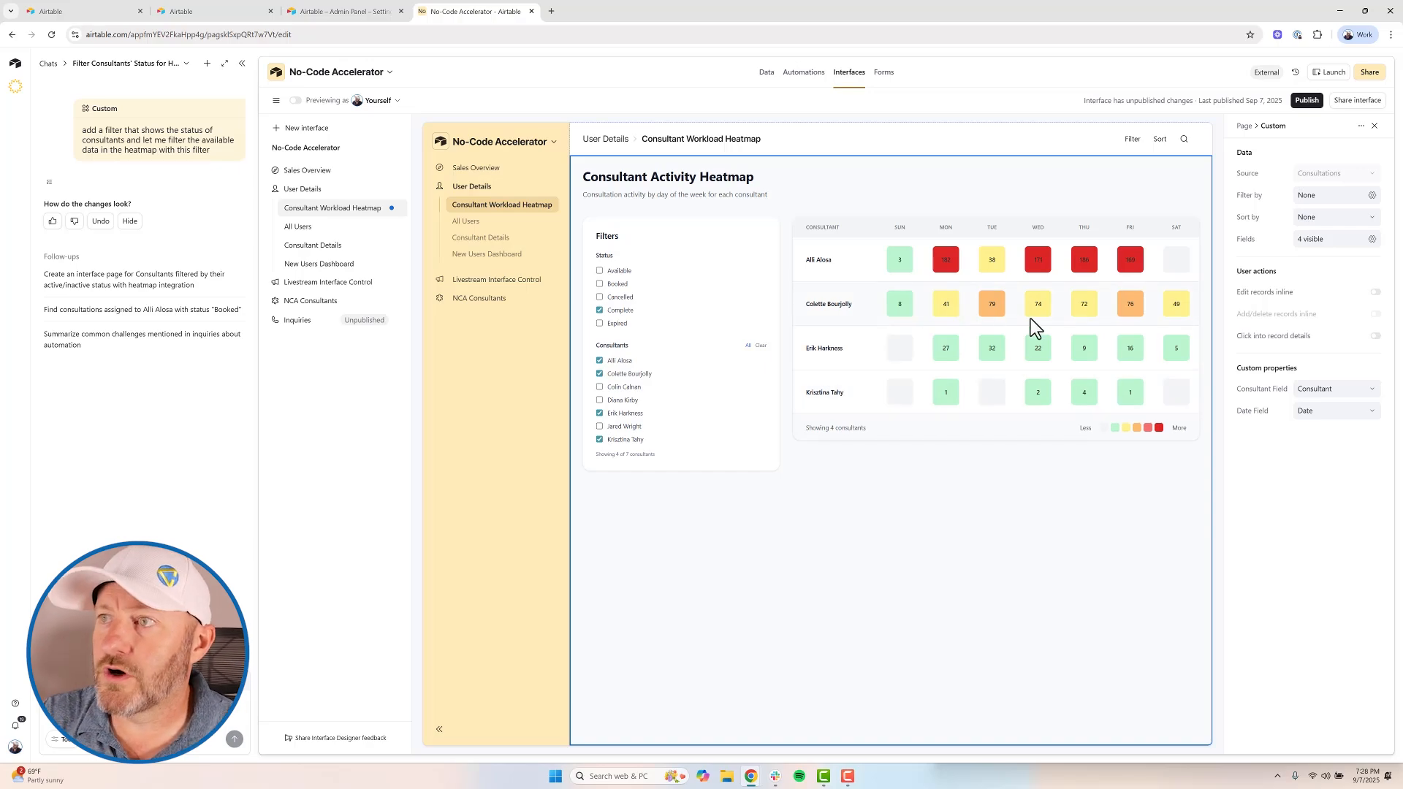
mouse_move(858, 268)
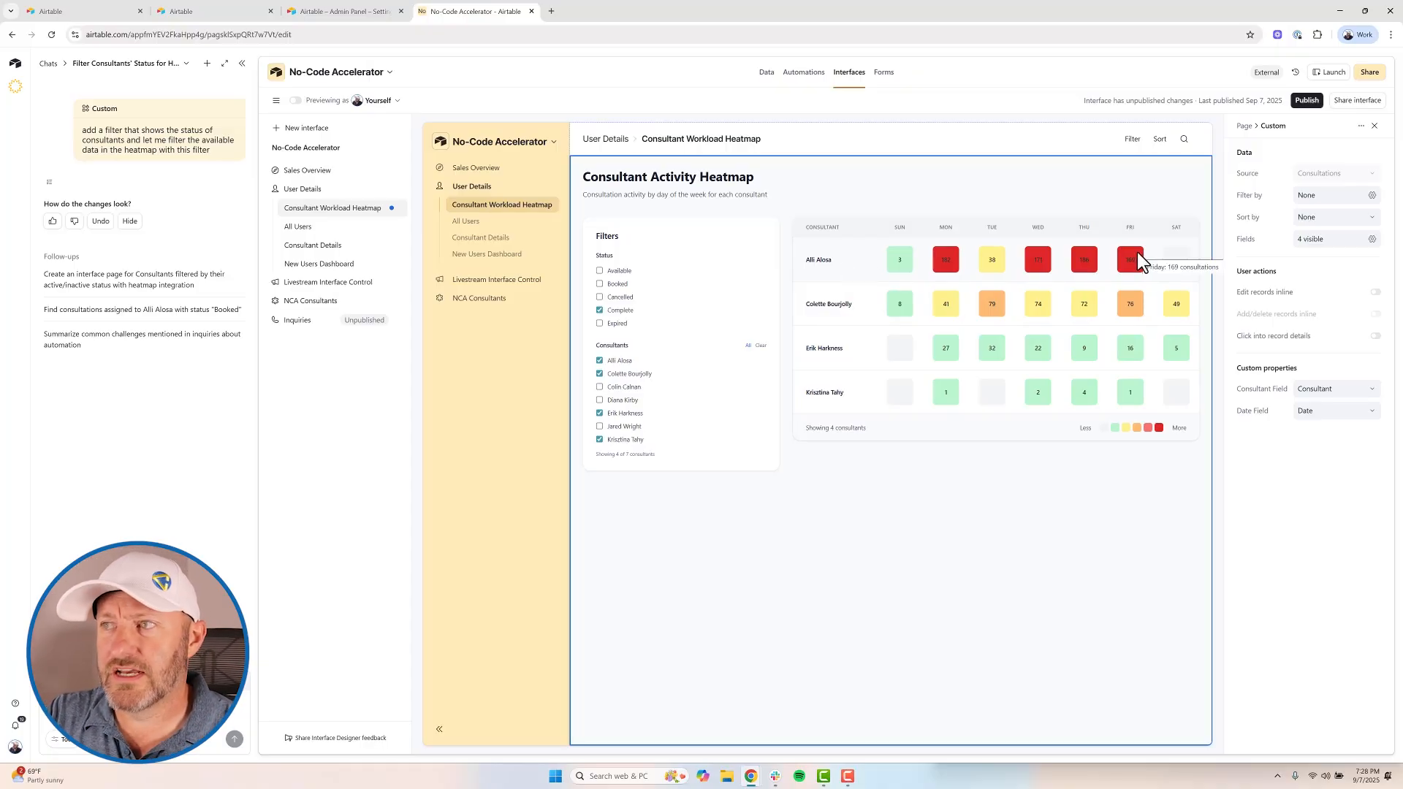
mouse_move(850, 261)
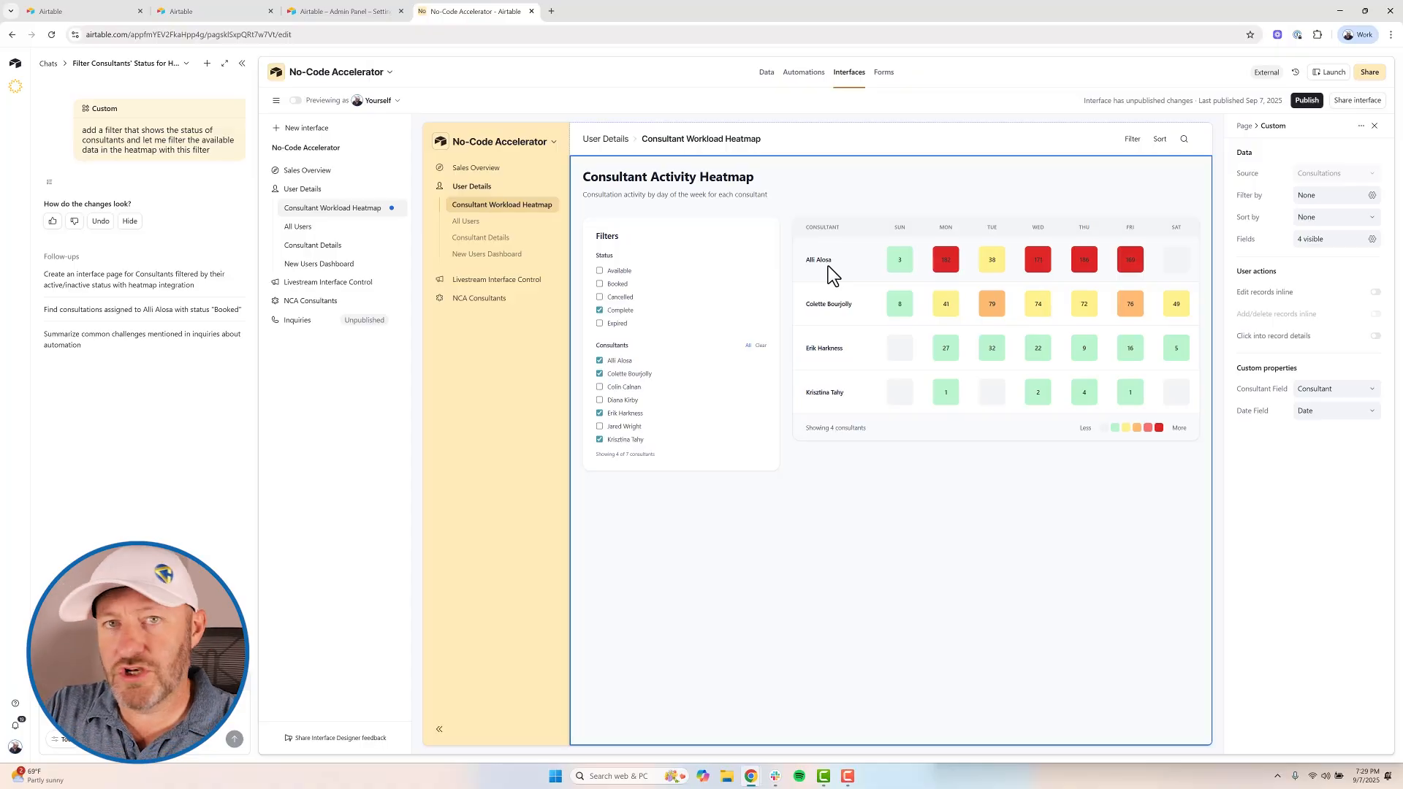
mouse_move(805, 409)
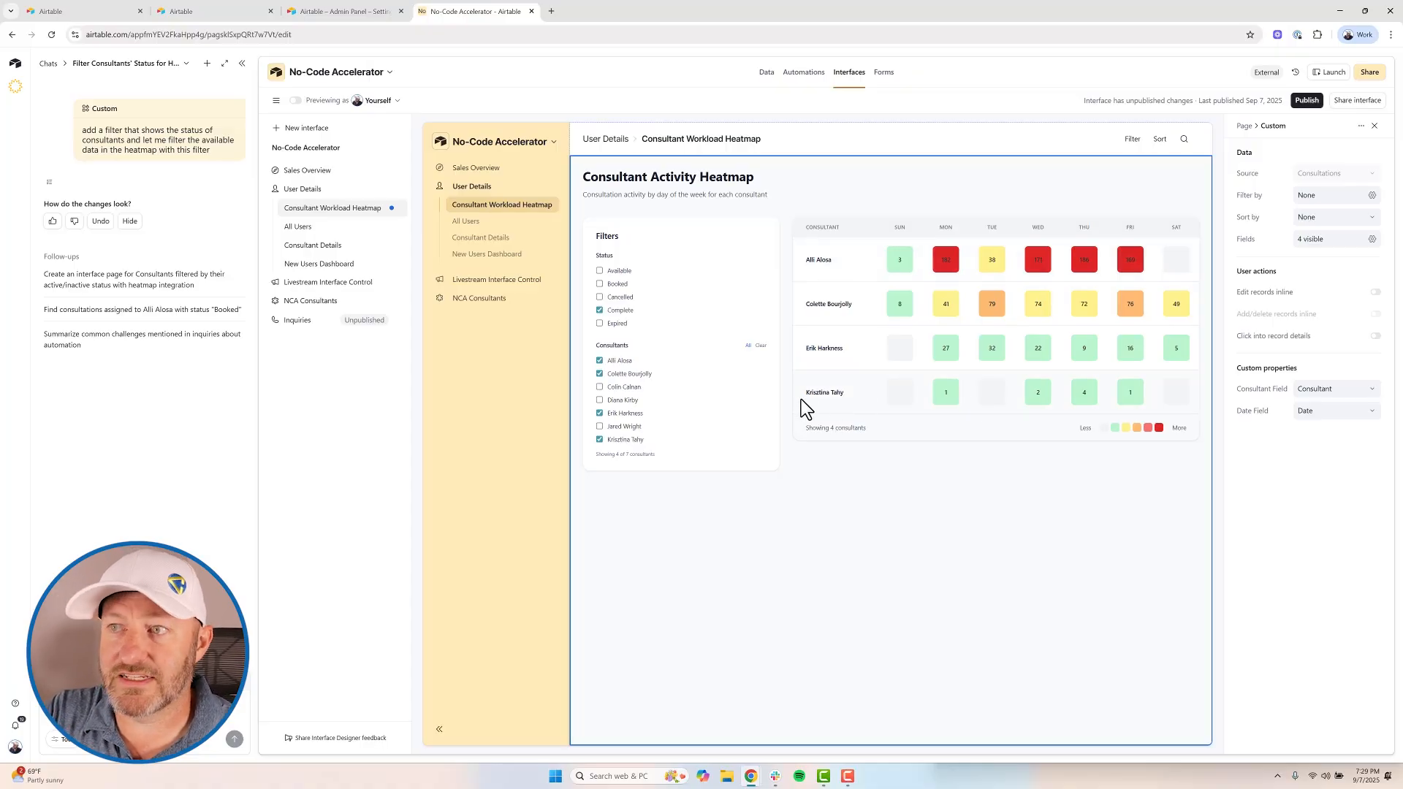
mouse_move(821, 414)
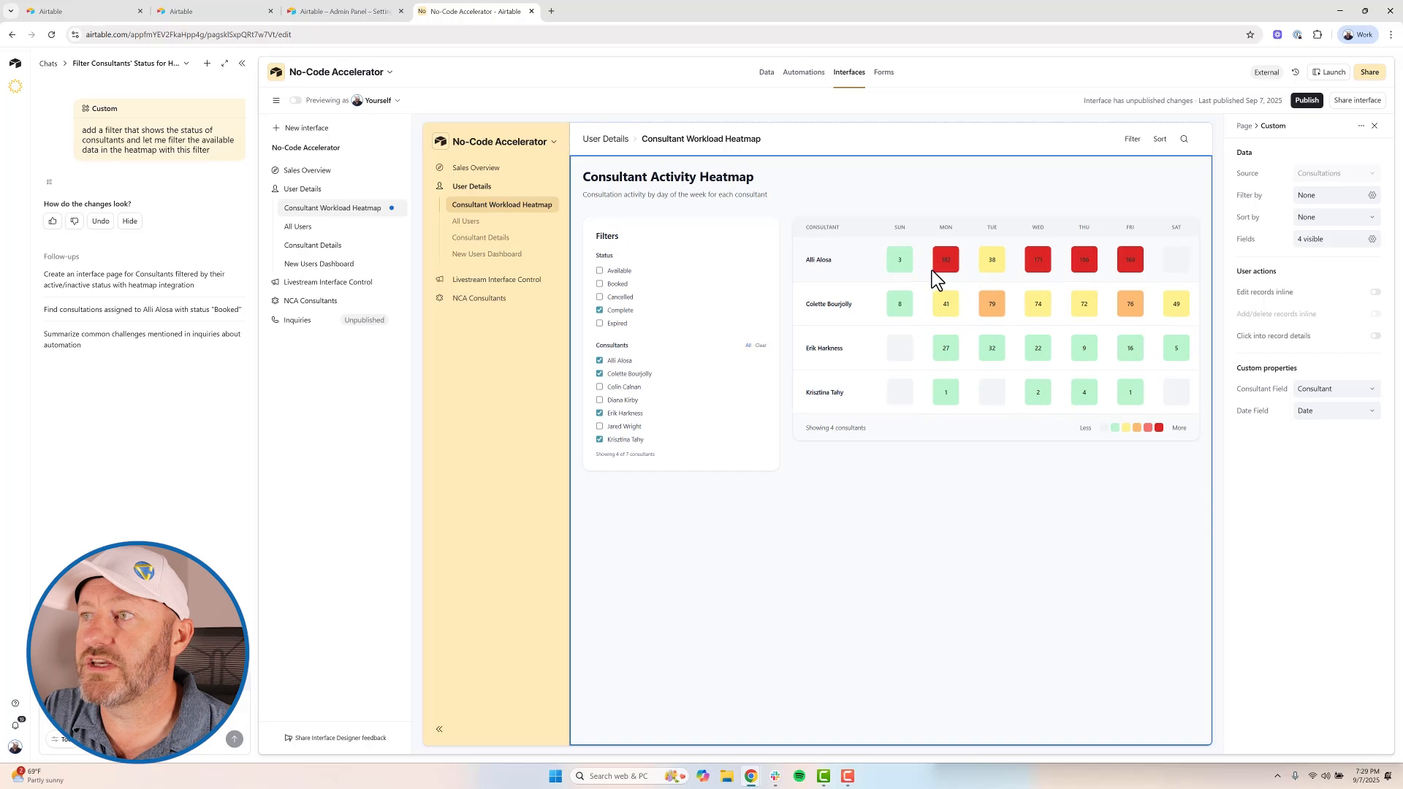
mouse_move(945, 260)
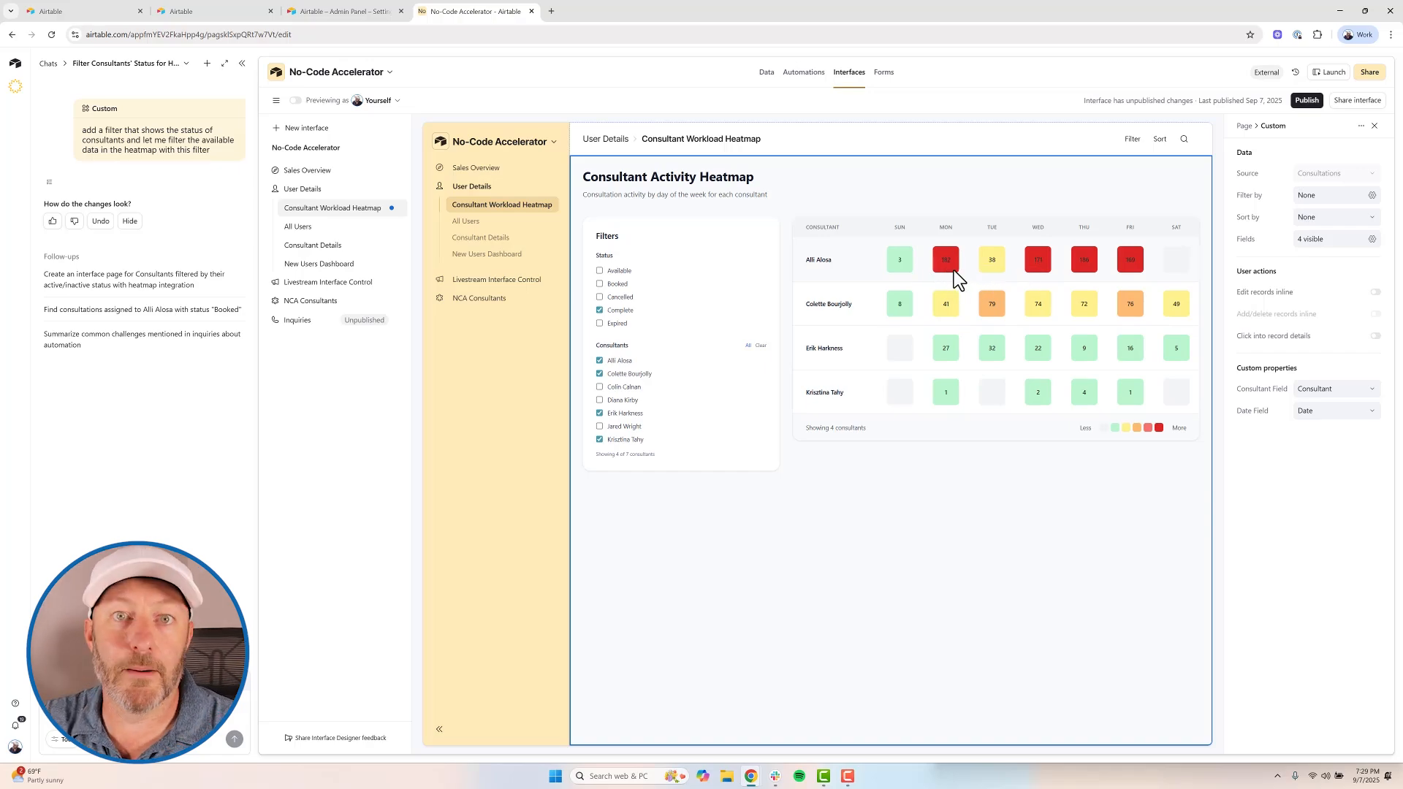
mouse_move(946, 260)
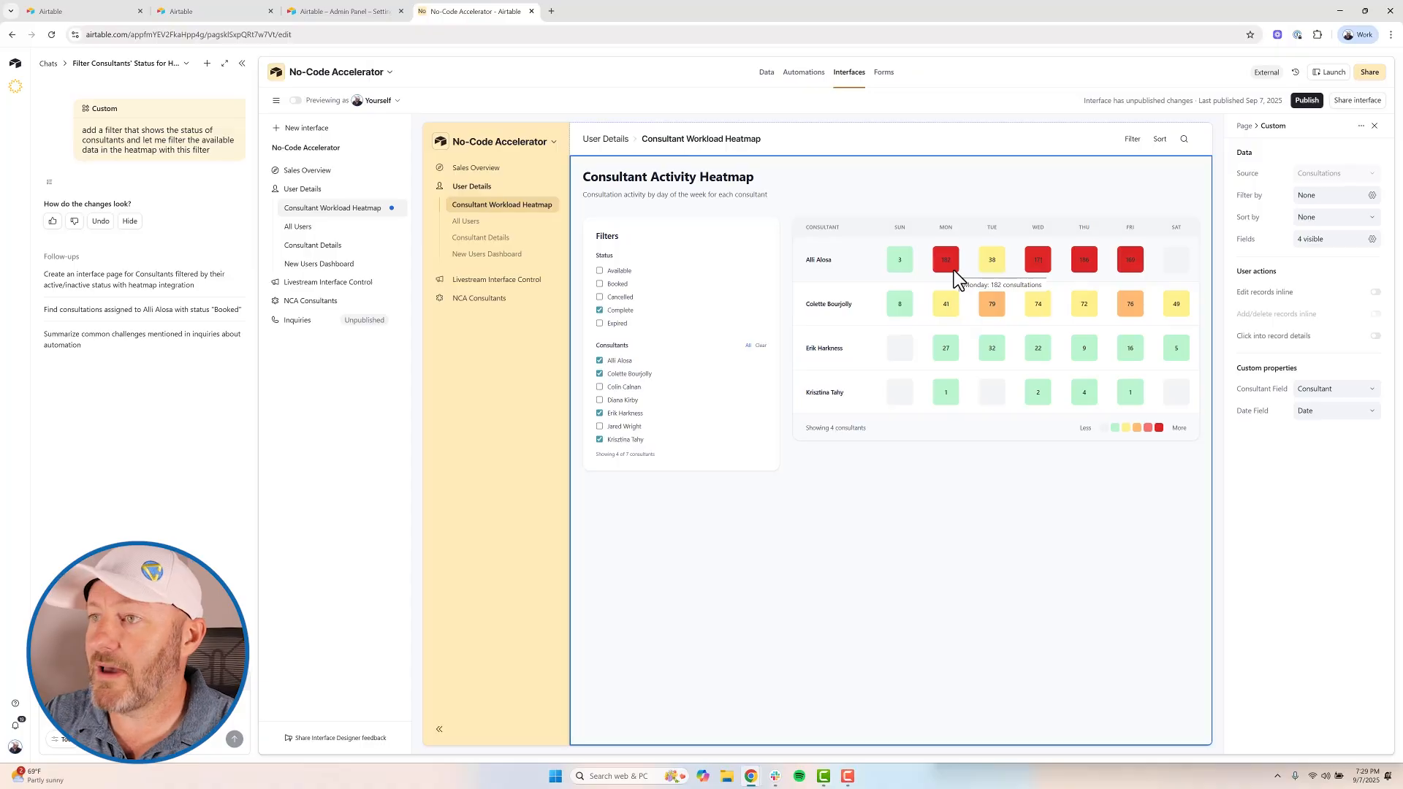
mouse_move(510, 676)
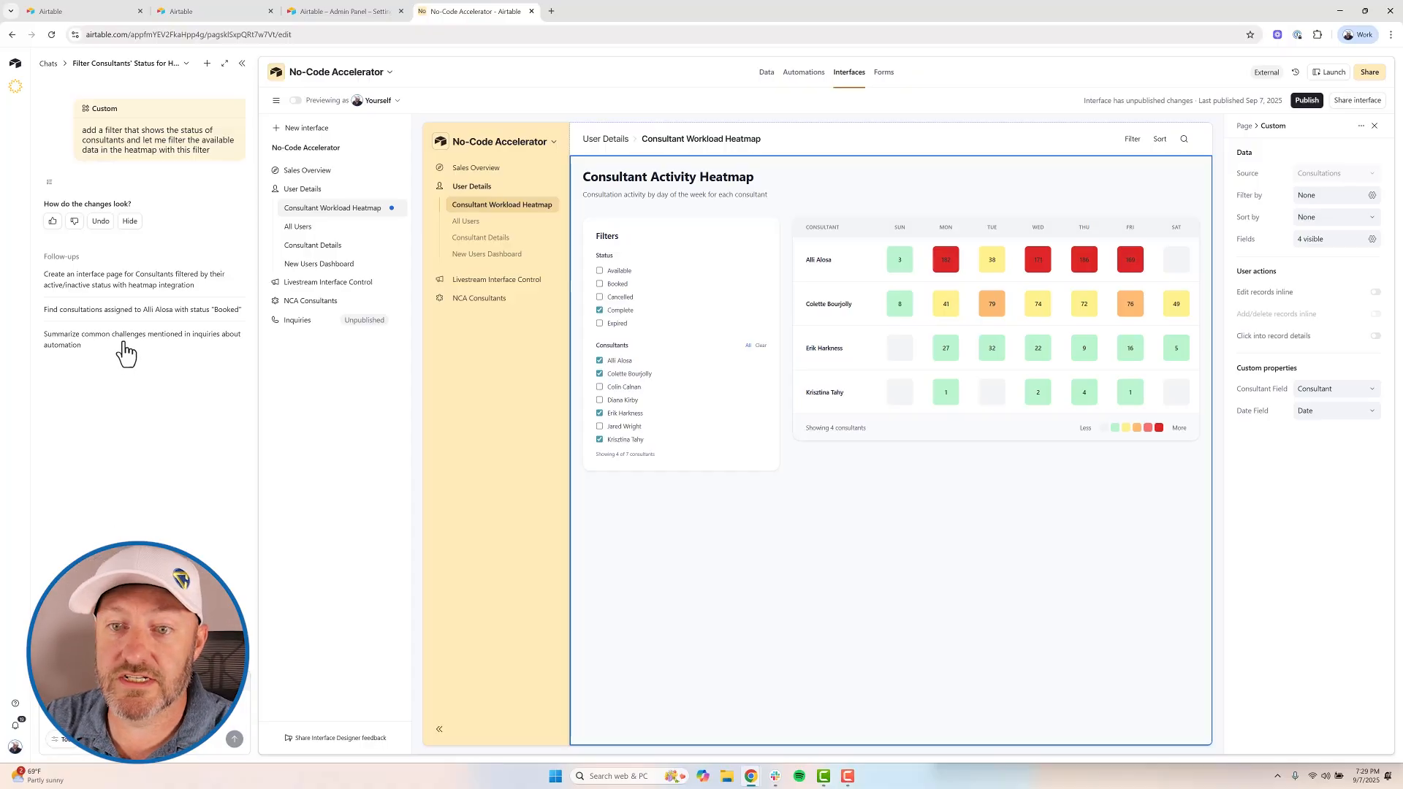
- Ask Omni to scale heatmap colors per consultant instead of by aggregate numbers
text(can we update t)
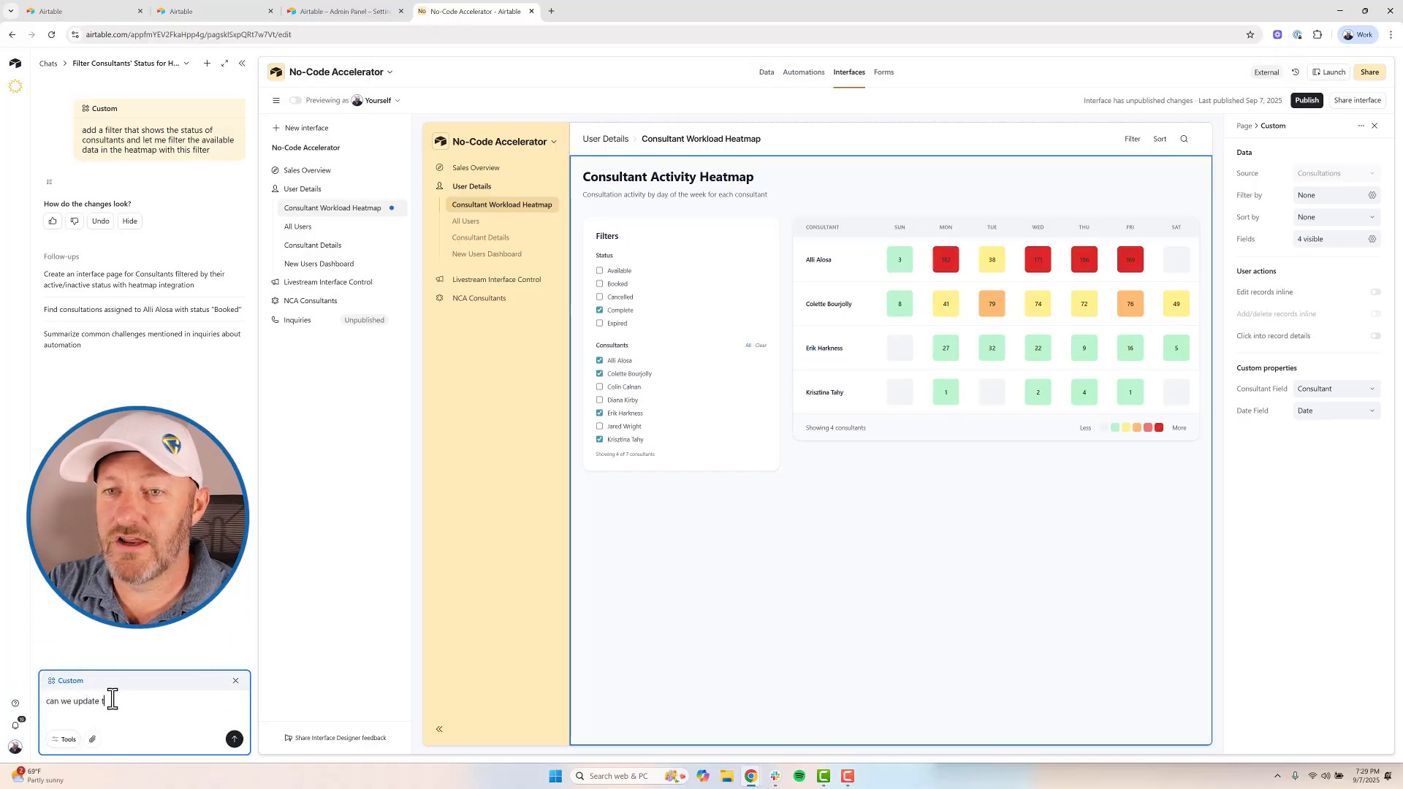
text(he heatma)
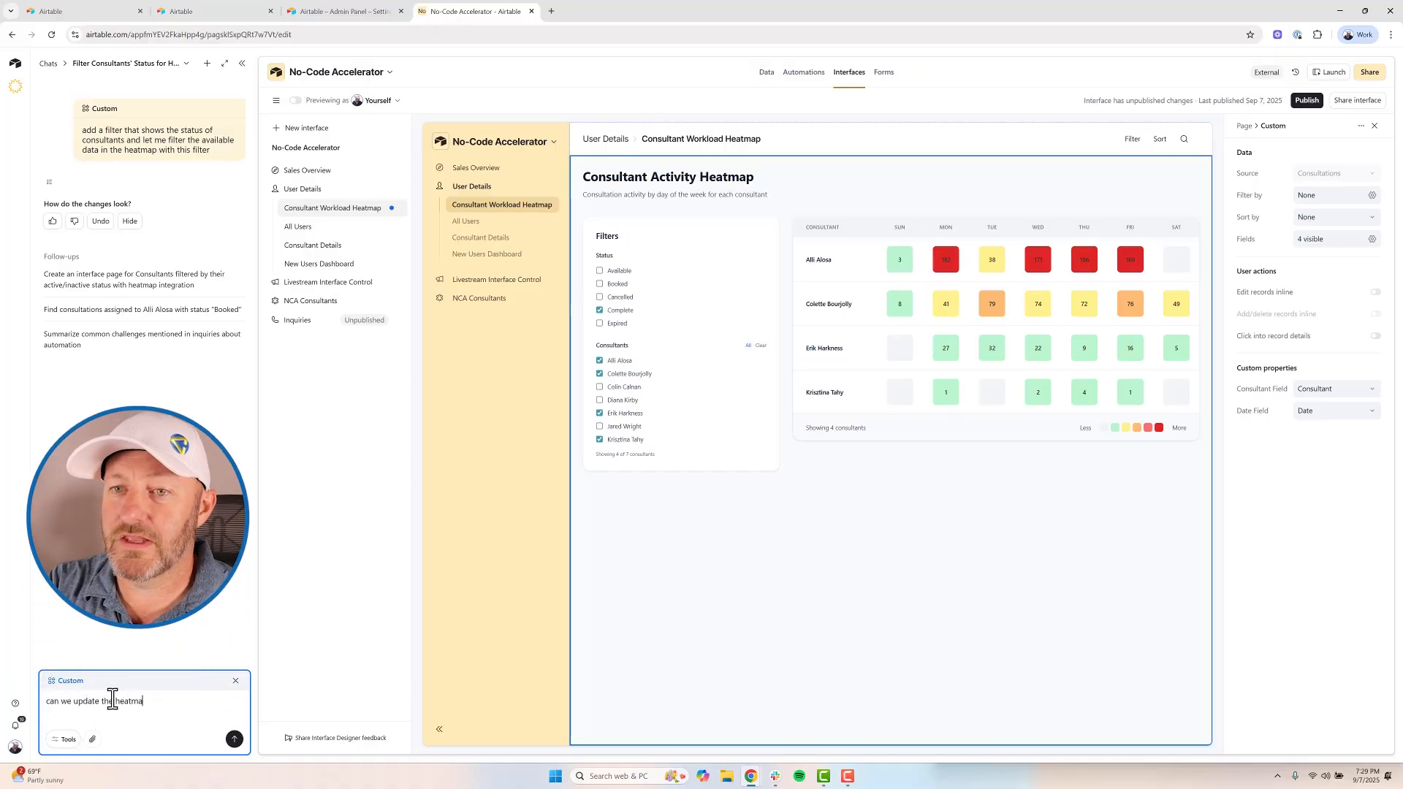
text(stats per)
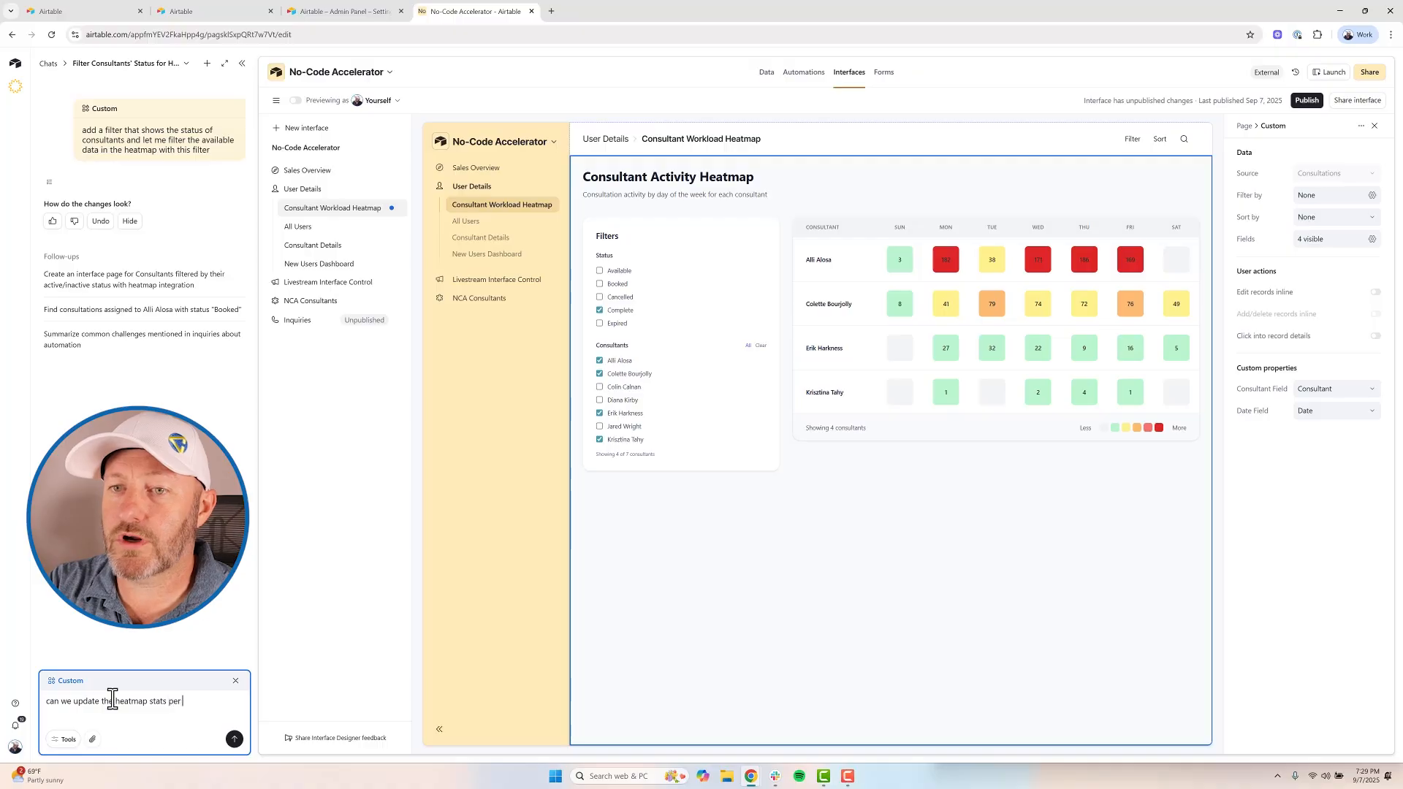
text(consultant and not use the color coding for the aggregate)
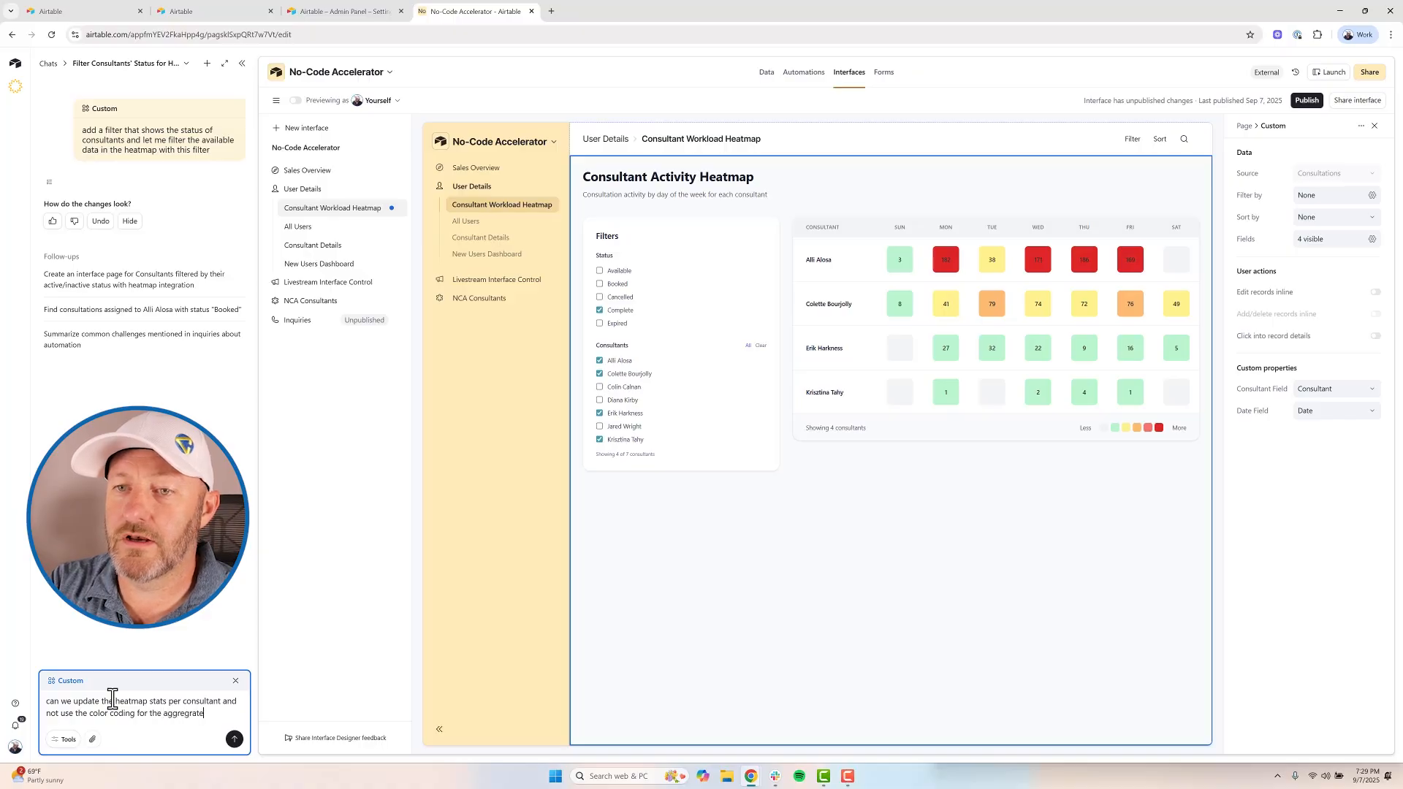
text(numbers.)
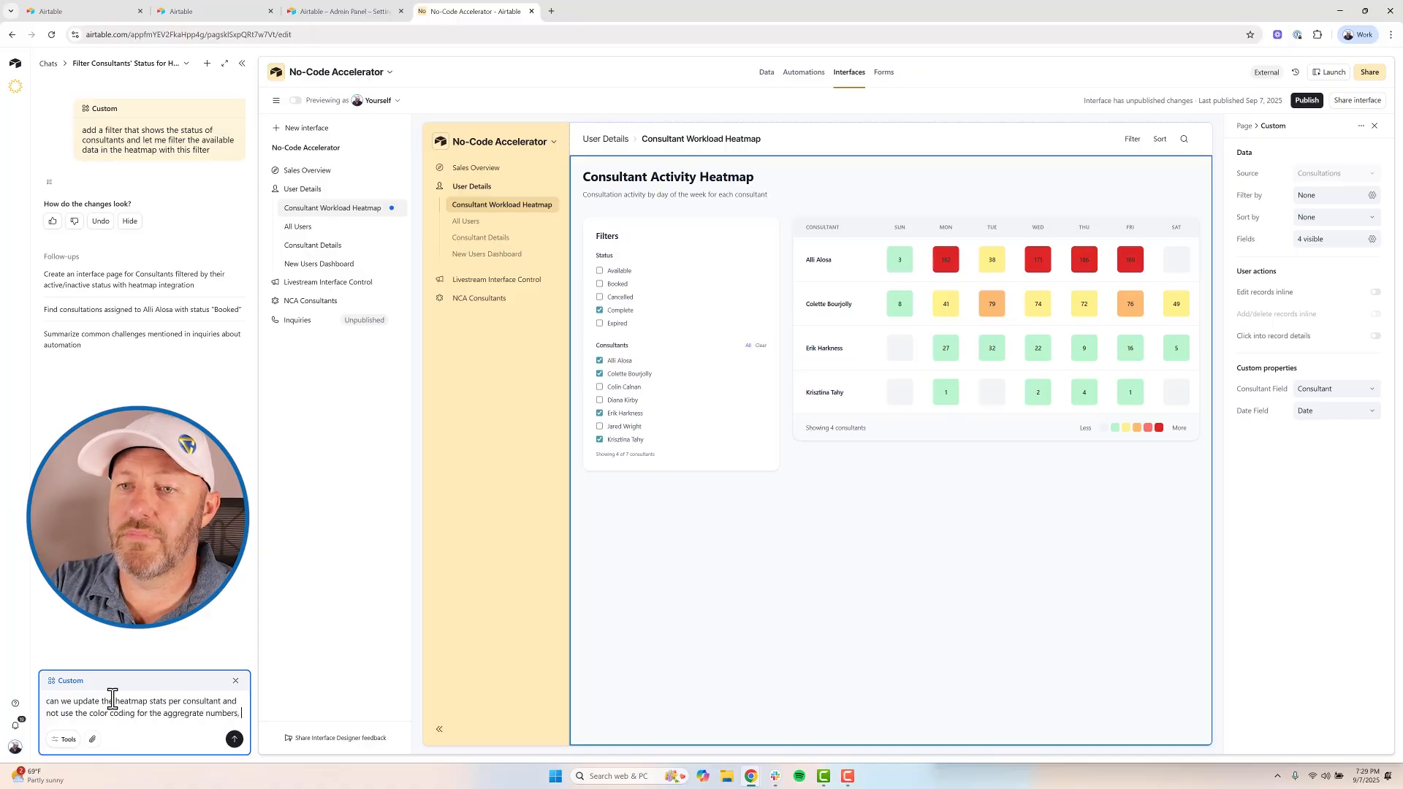
text(but instead the consu)
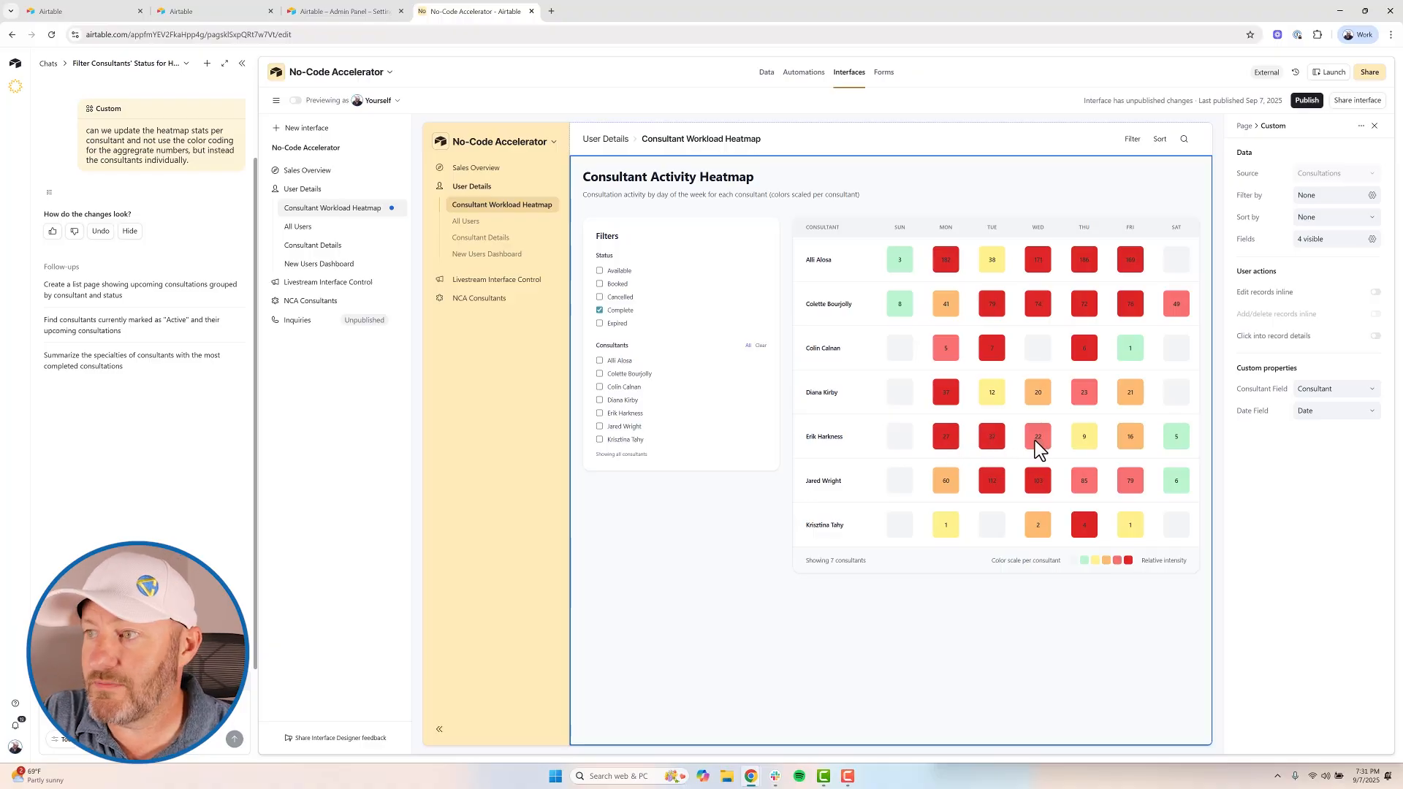
mouse_move(1088, 450)
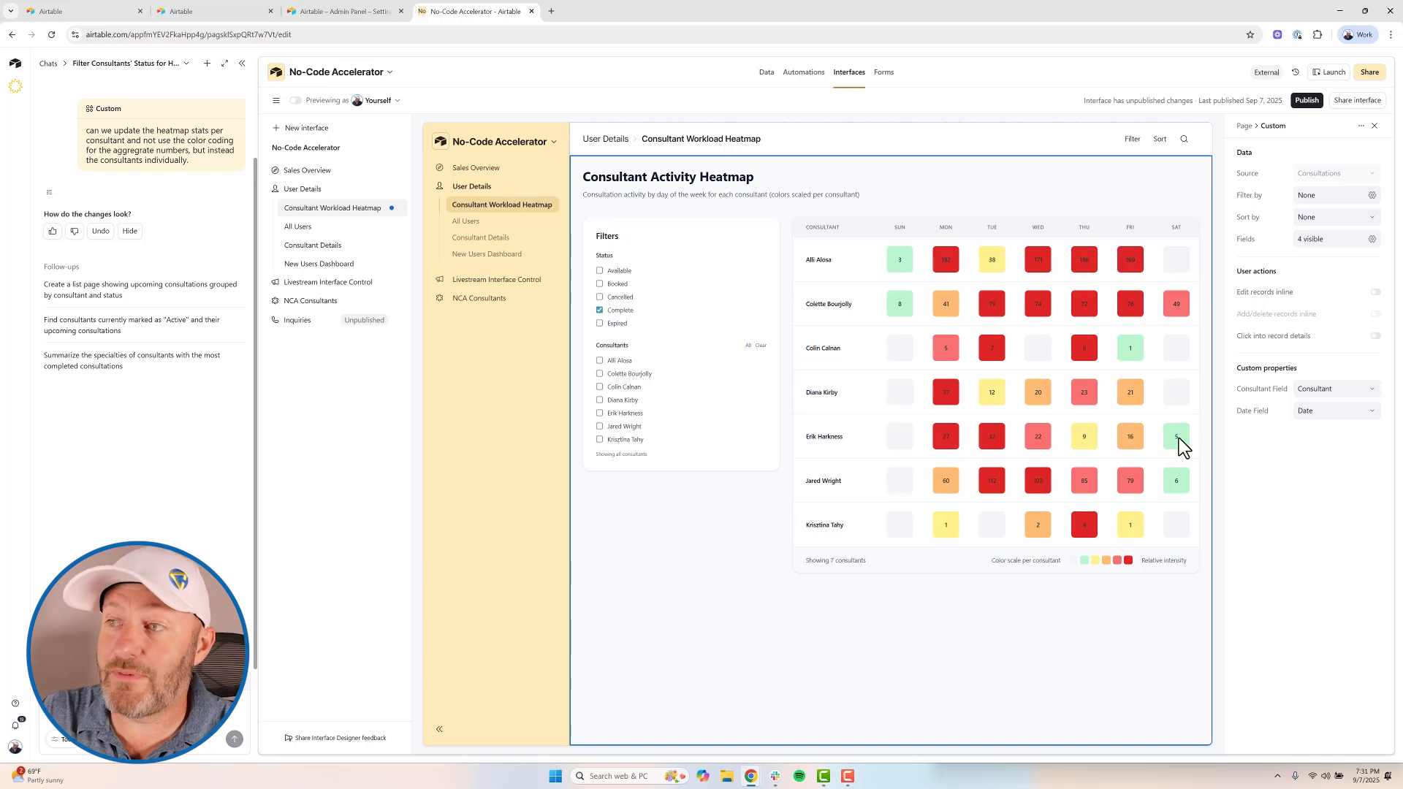
mouse_move(1139, 428)
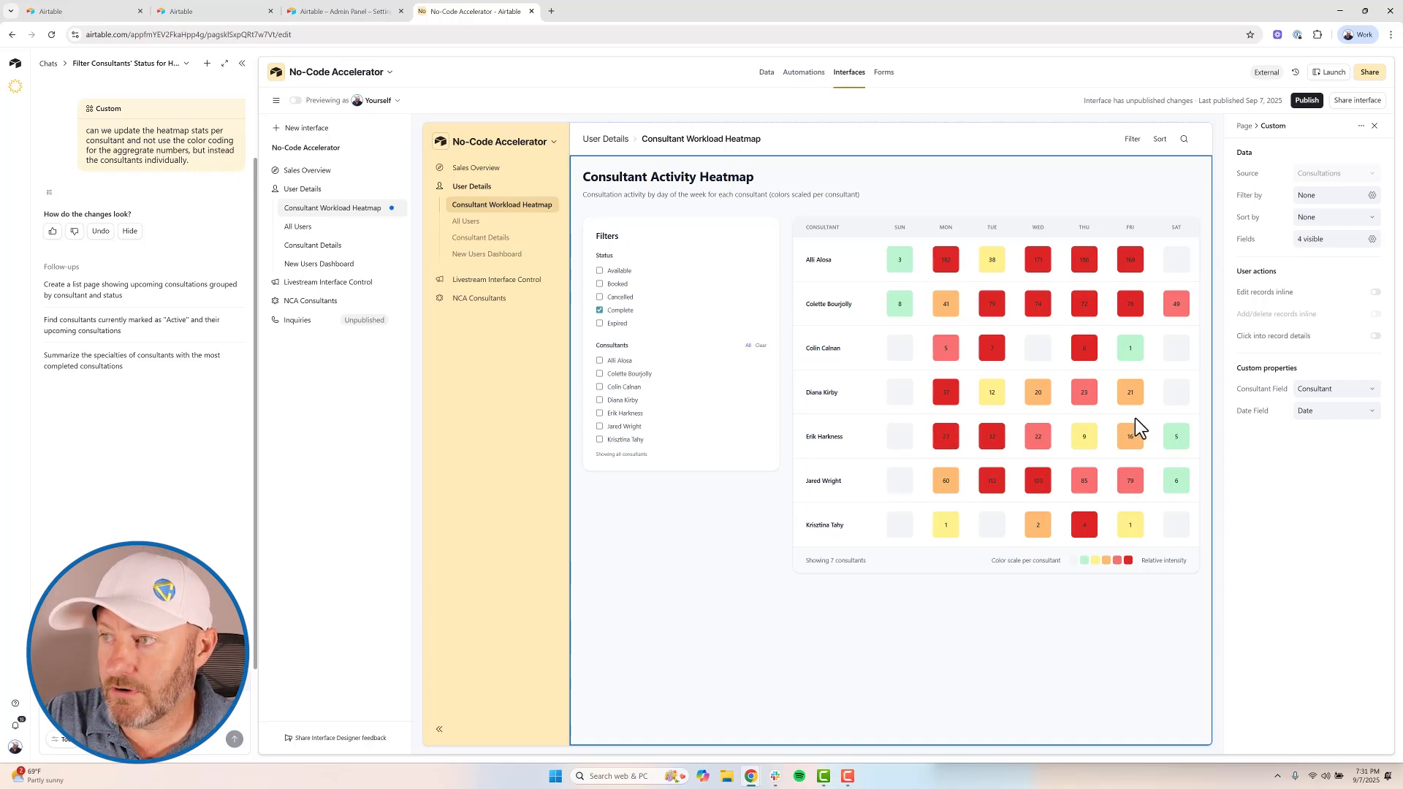